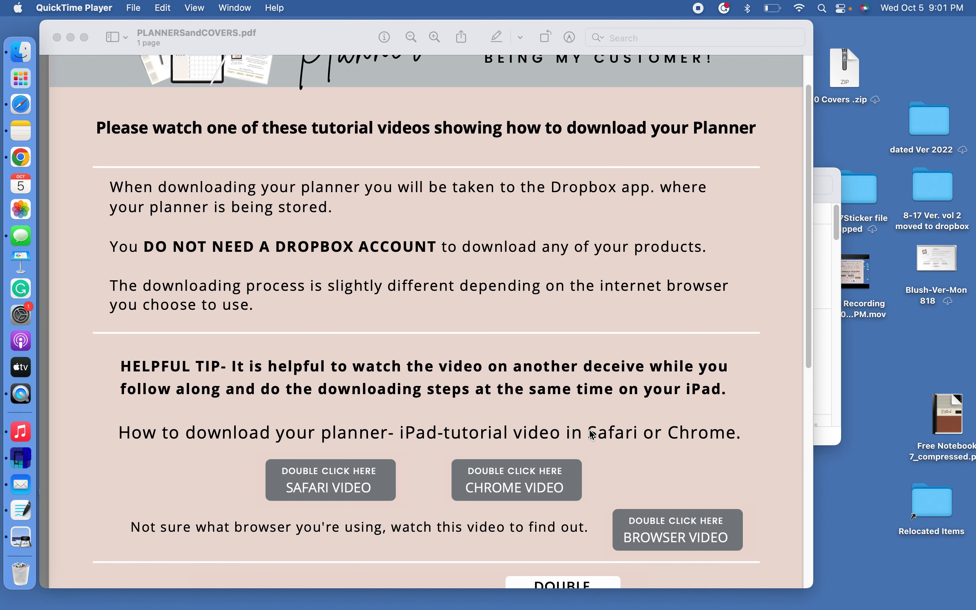
{"action": "mouse_move", "coordinate": [584, 431]}
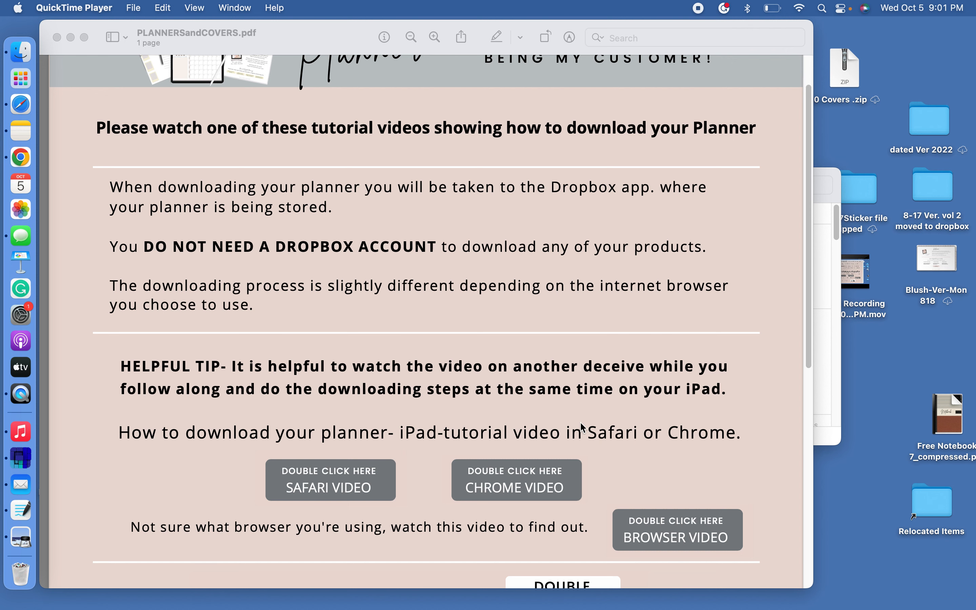
- Follow the 'Access your Planner' link in the PLANNERSandCOVERS PDF to open the planner online
{"action": "scroll", "scroll_direction": "down", "scroll_amount": 3}
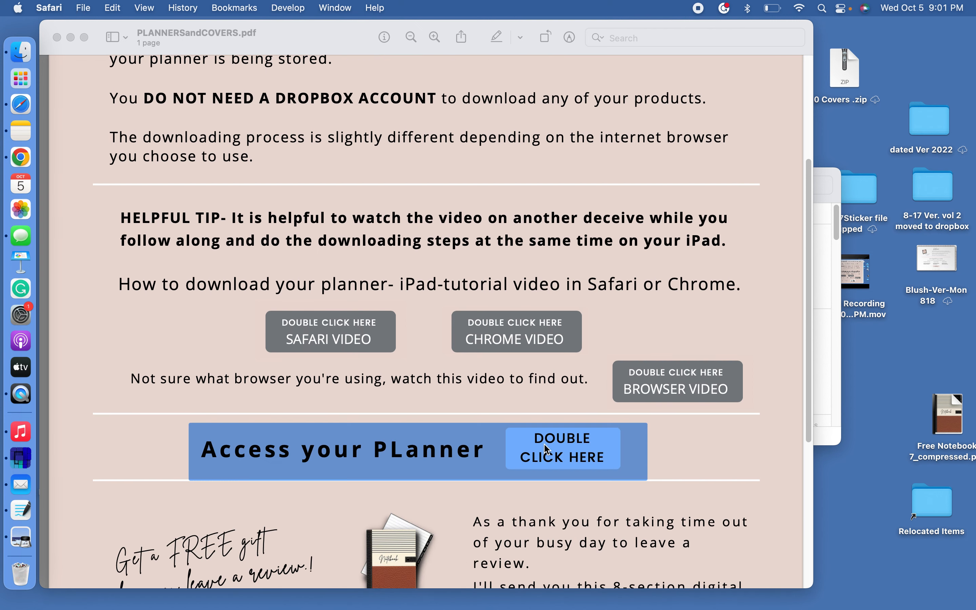
{"action": "double_click", "coordinate": [561, 449]}
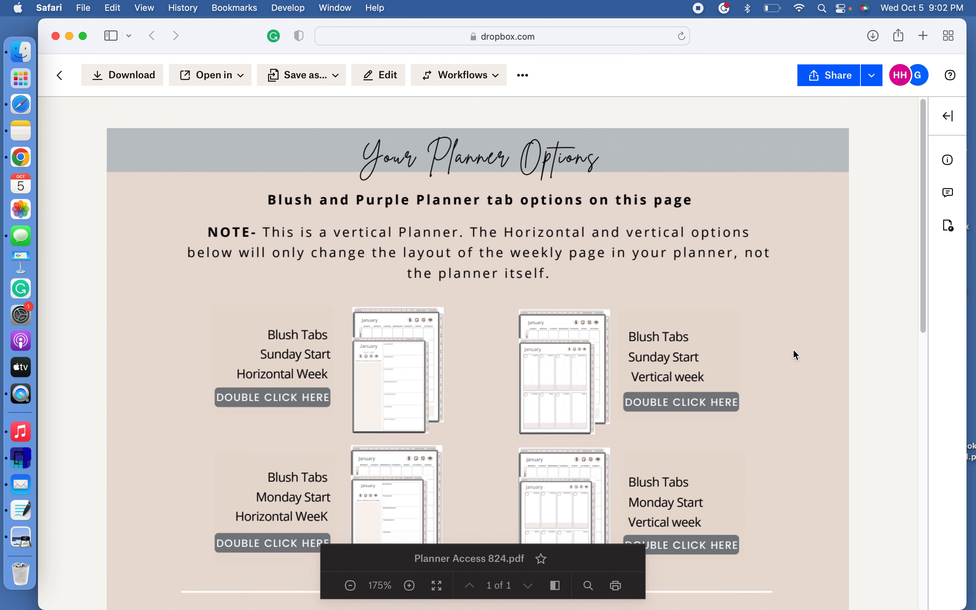
- Move down the Planner Access 824 PDF to its cover download section
{"action": "scroll", "scroll_direction": "down", "scroll_amount": 3}
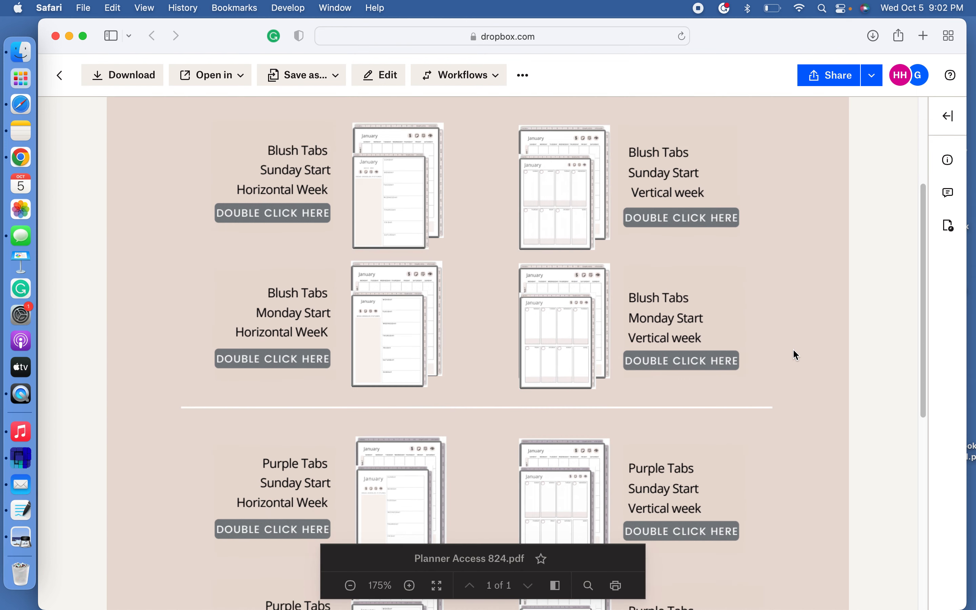
{"action": "scroll", "scroll_direction": "down", "scroll_amount": 3}
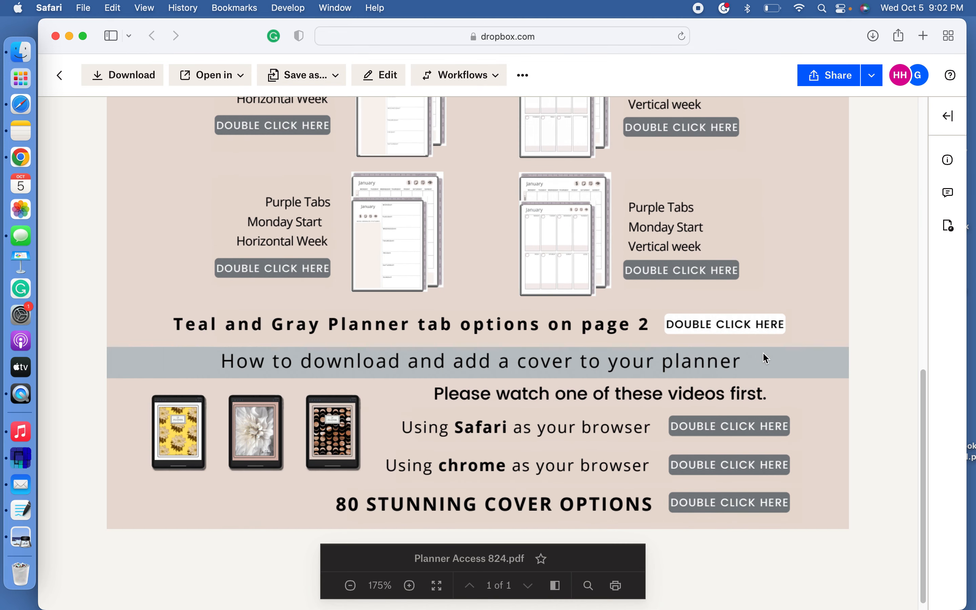
{"action": "scroll", "scroll_direction": "down", "scroll_amount": 3}
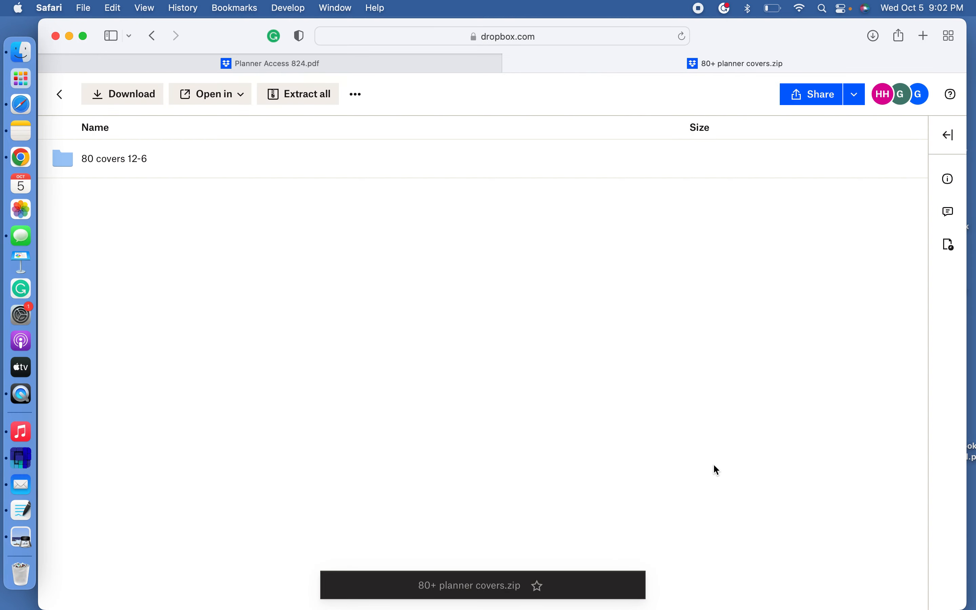
{"action": "mouse_move", "coordinate": [198, 124]}
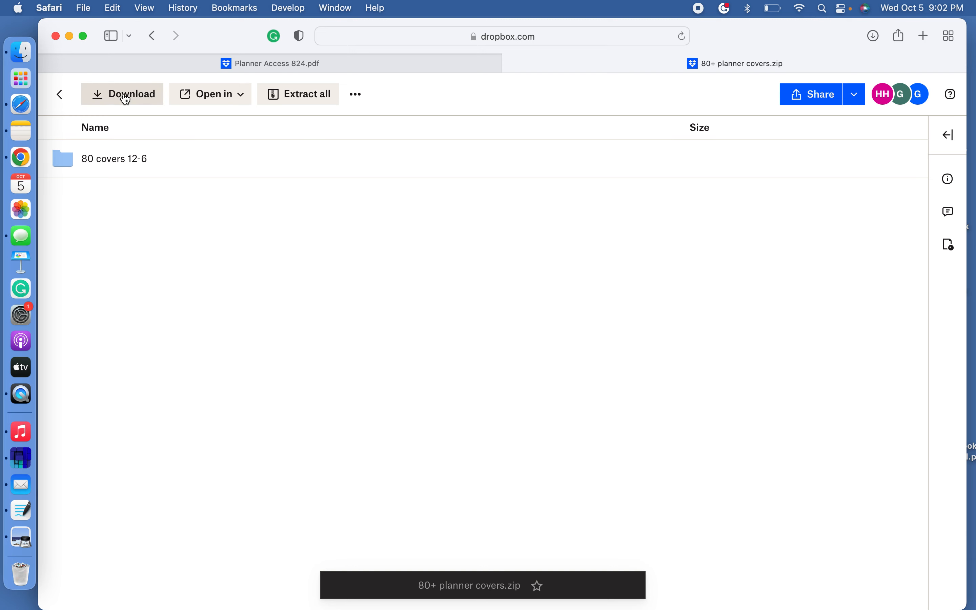
{"action": "mouse_move", "coordinate": [133, 101]}
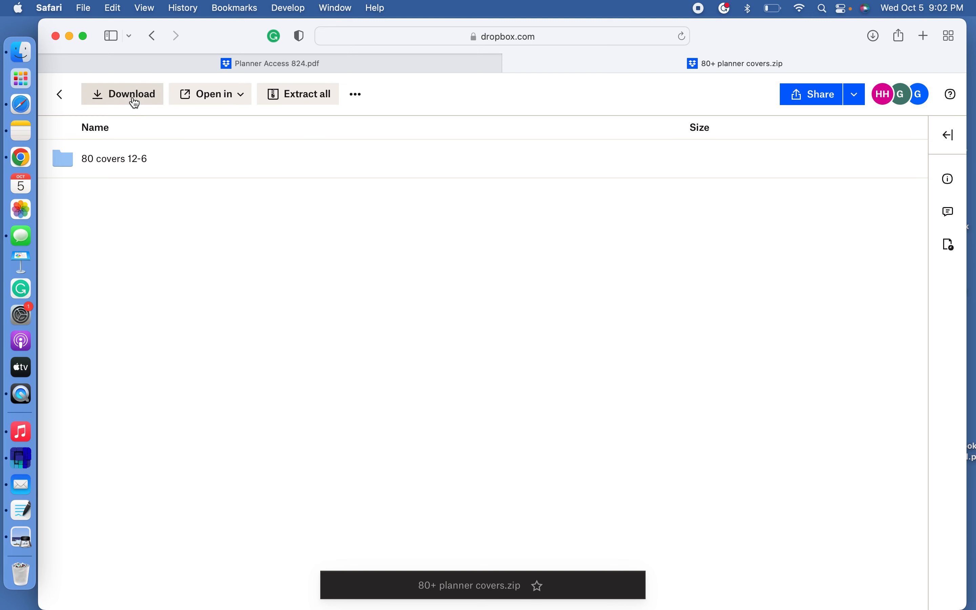
{"action": "mouse_move", "coordinate": [131, 122]}
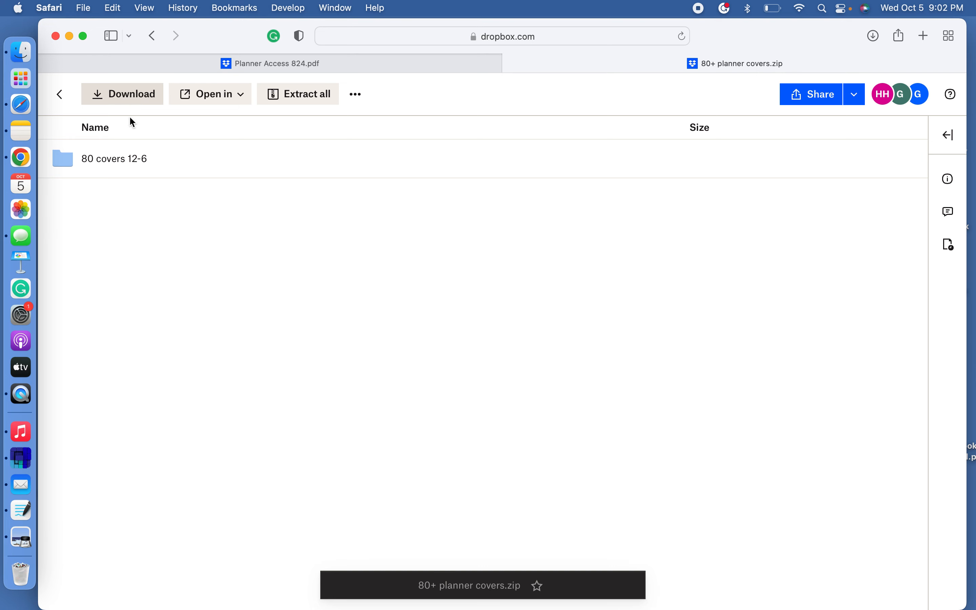
{"action": "mouse_move", "coordinate": [252, 601]}
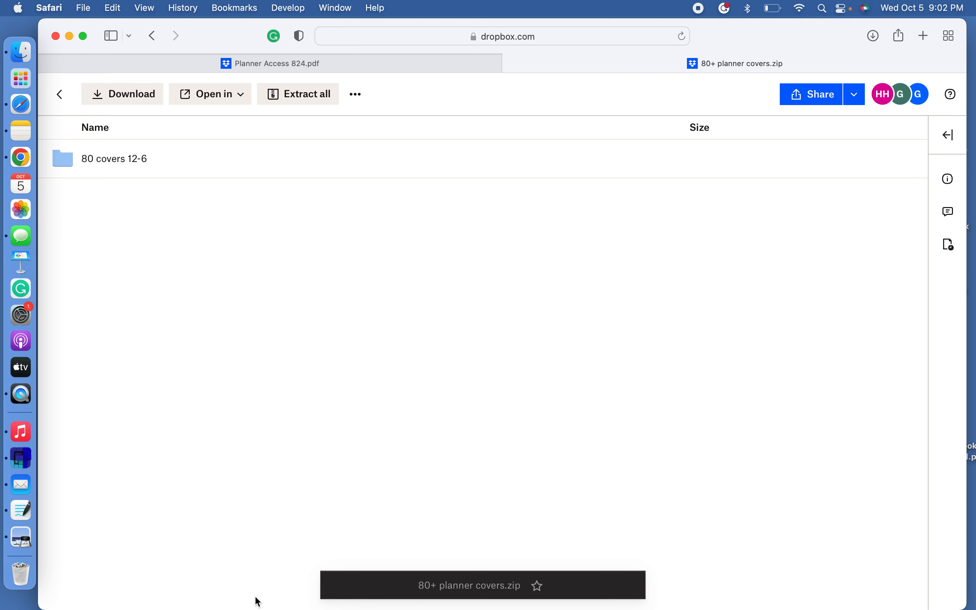
{"action": "mouse_move", "coordinate": [126, 338]}
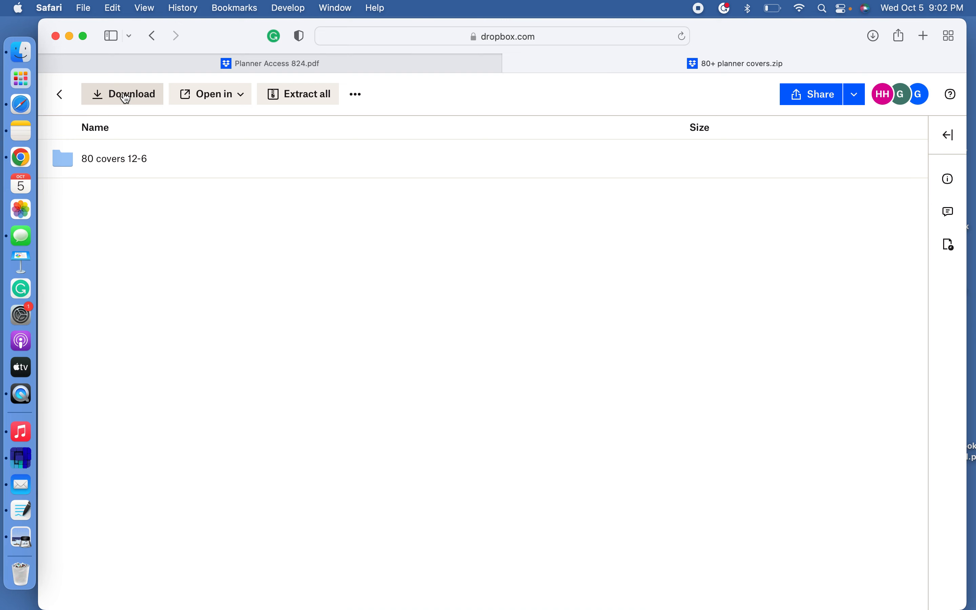
- Download the '80+ planner covers.zip' archive from Dropbox
{"action": "left_click", "coordinate": [122, 94]}
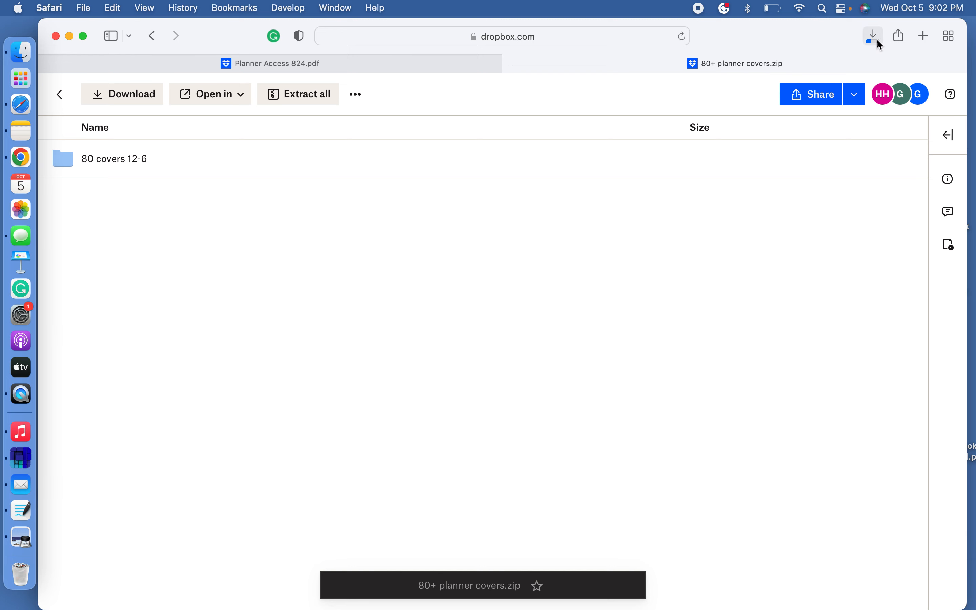
{"action": "mouse_move", "coordinate": [872, 36]}
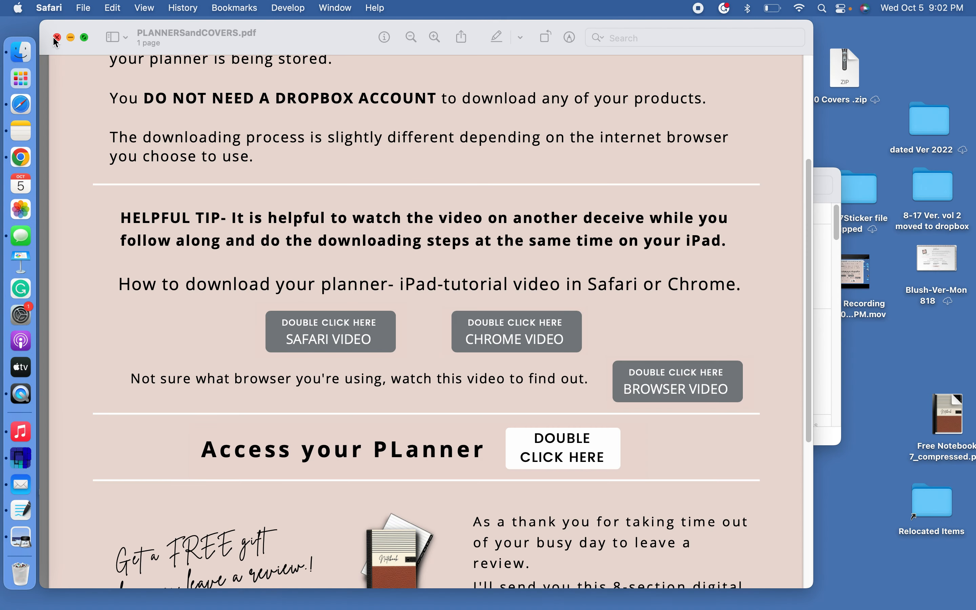
{"action": "mouse_move", "coordinate": [20, 56]}
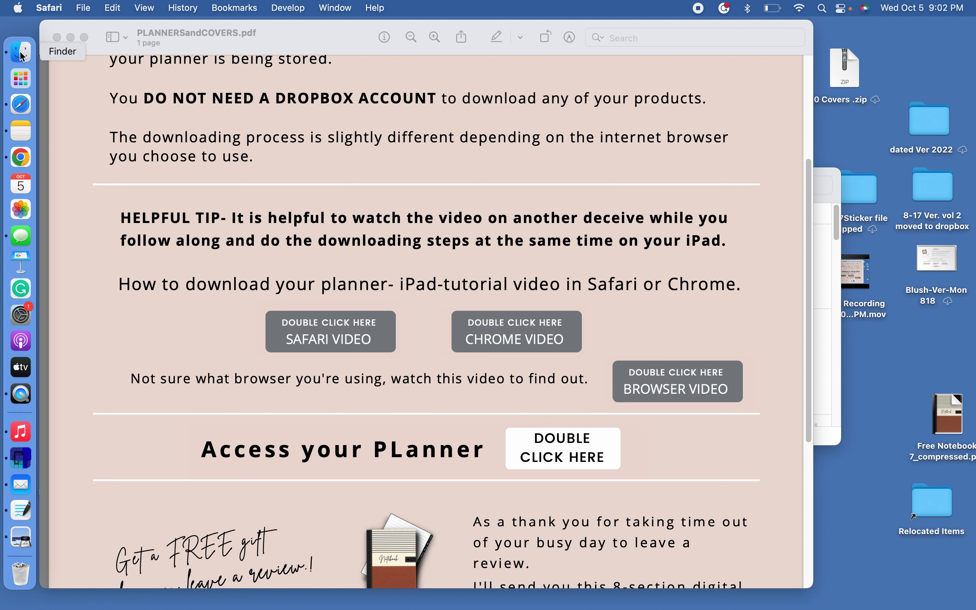
- Browse the '80 covers 12-6' folder in Downloads to review the numbered cover images
{"action": "left_click", "coordinate": [20, 49]}
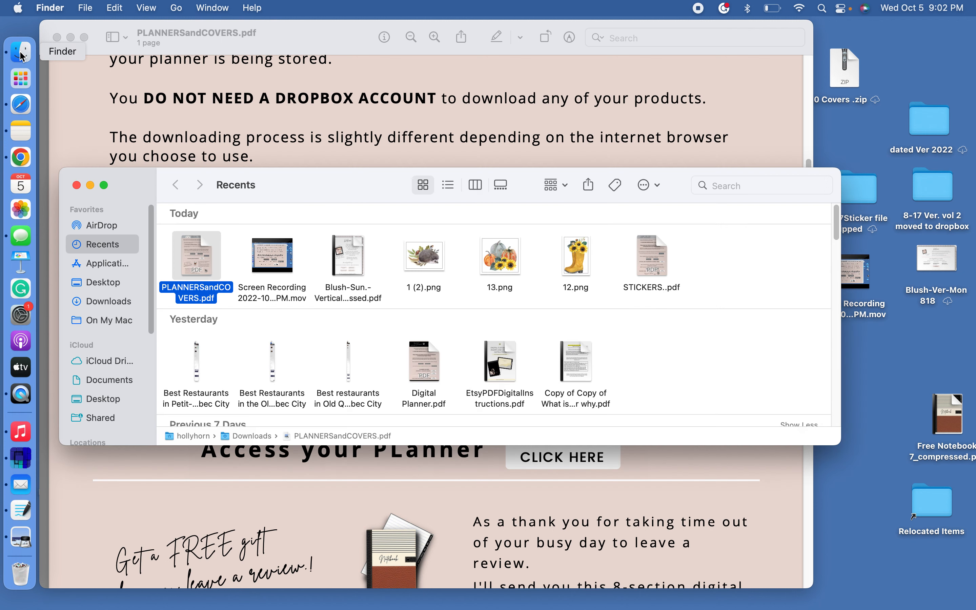
{"action": "mouse_move", "coordinate": [120, 316]}
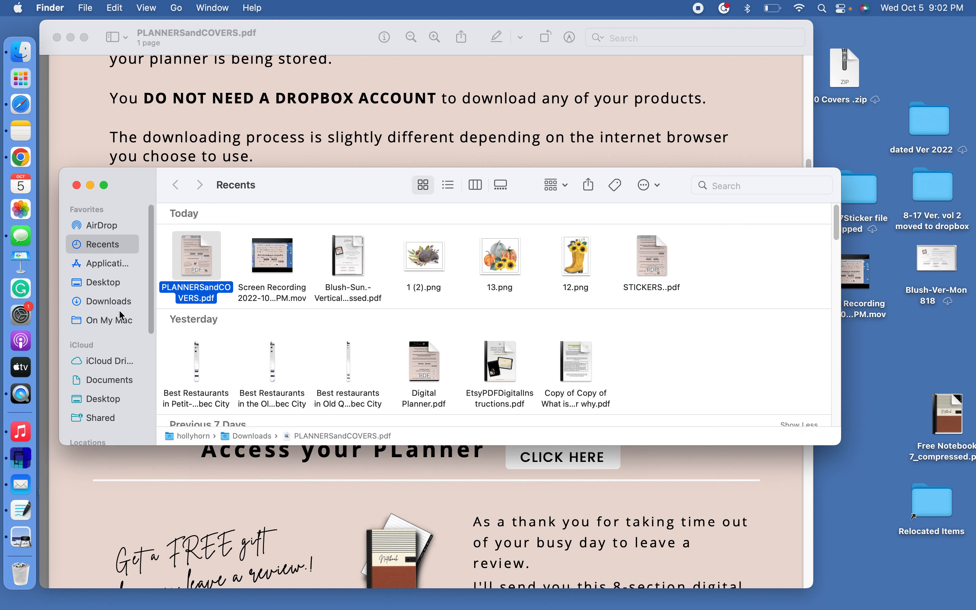
{"action": "left_click", "coordinate": [109, 301]}
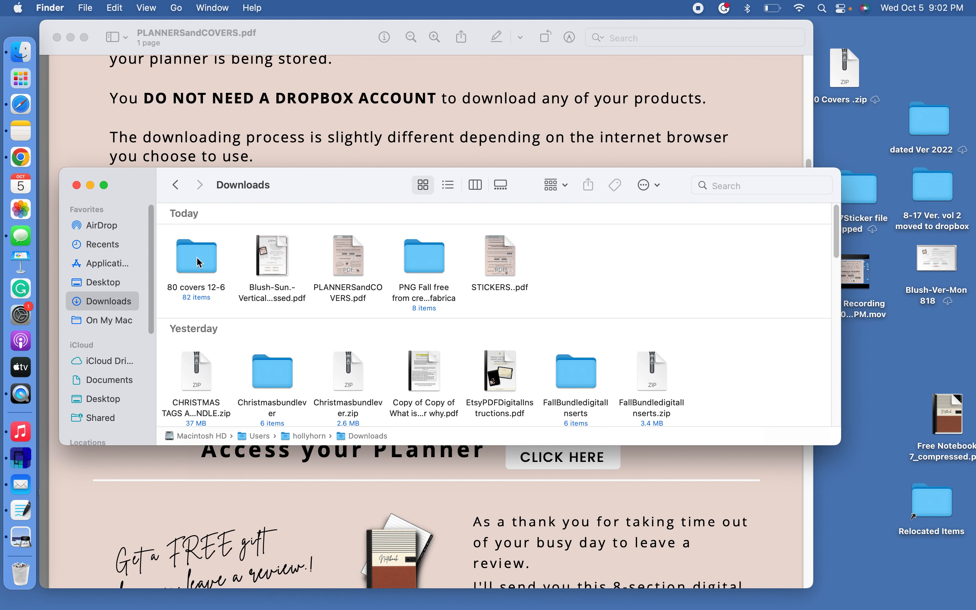
{"action": "double_click", "coordinate": [195, 257]}
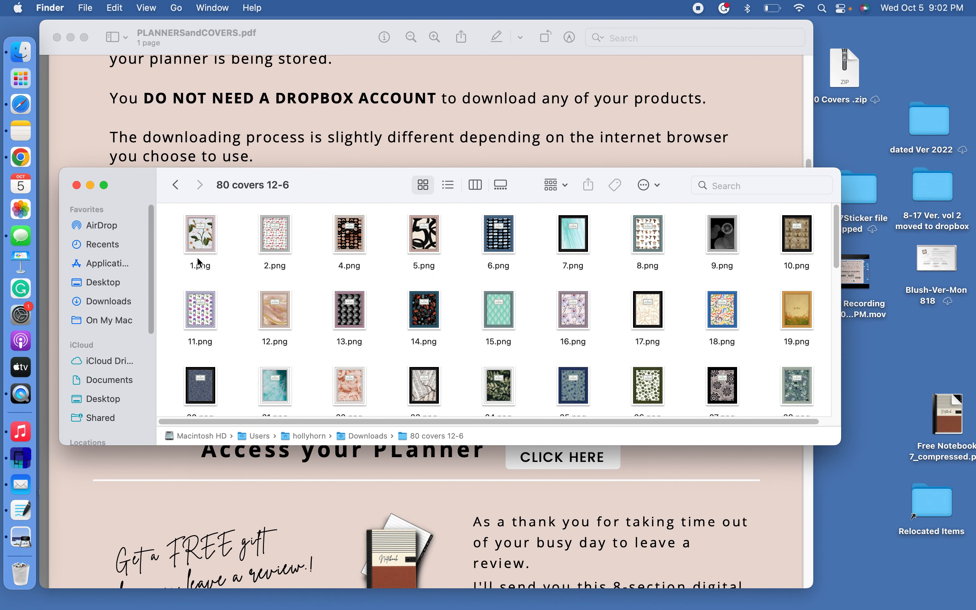
{"action": "scroll", "scroll_direction": "down", "scroll_amount": 3}
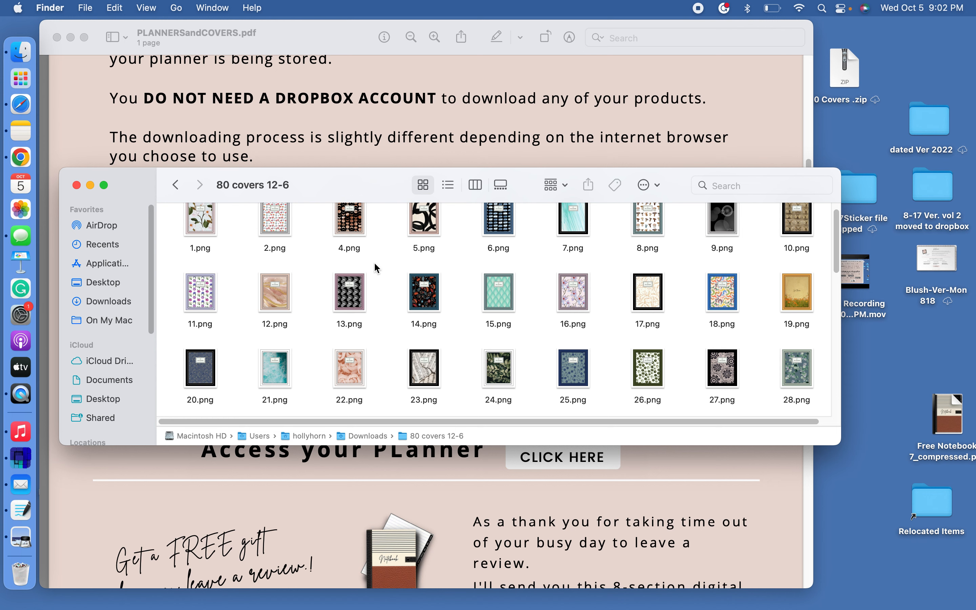
{"action": "scroll", "scroll_direction": "down", "scroll_amount": 3}
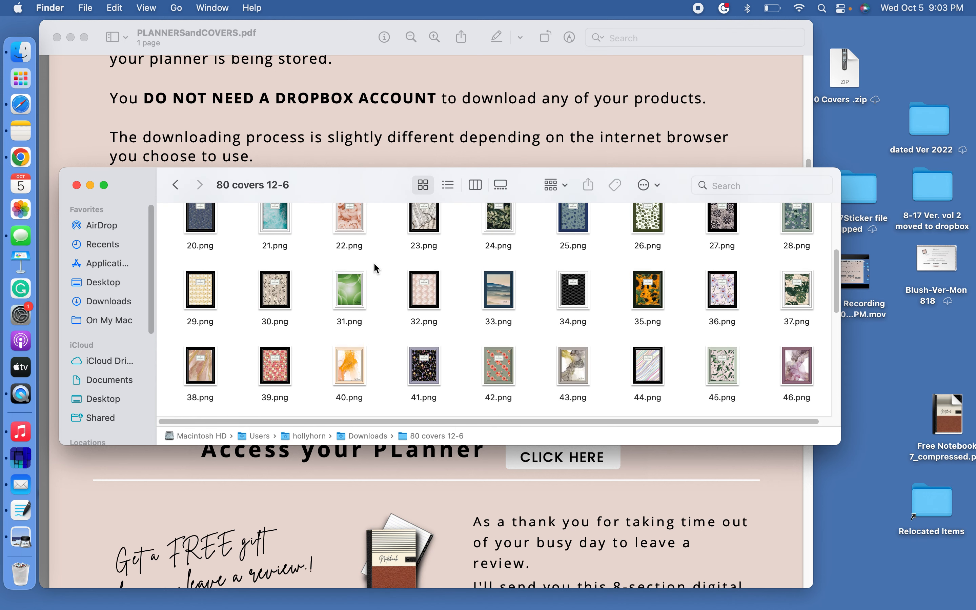
{"action": "scroll", "scroll_direction": "up", "scroll_amount": 3}
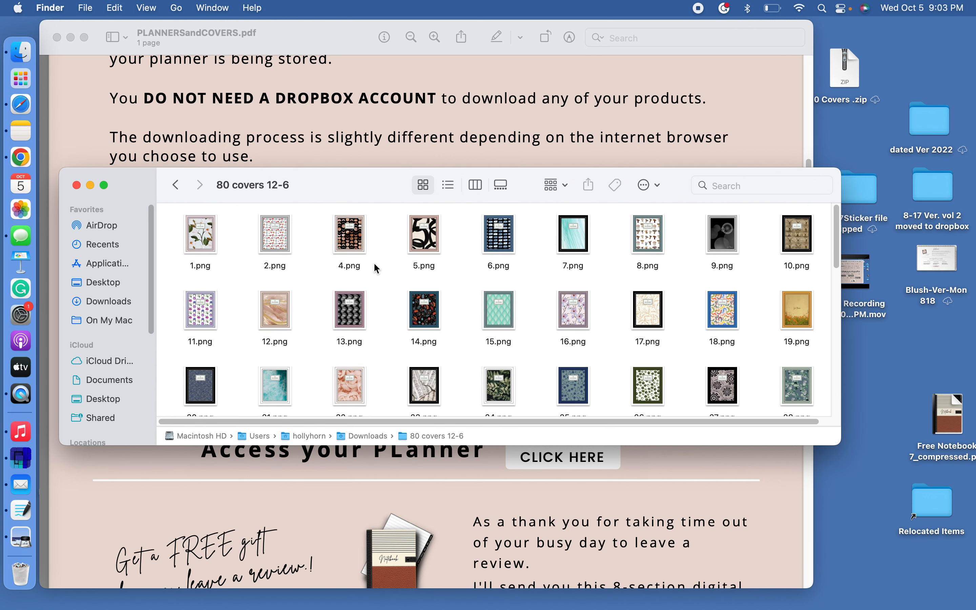
{"action": "mouse_move", "coordinate": [197, 240]}
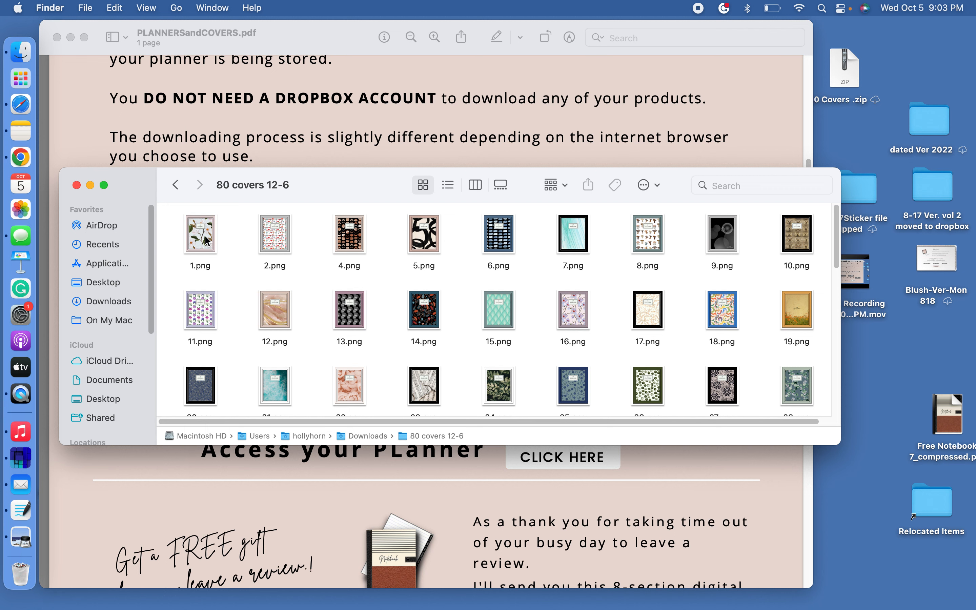
- Add the cover image 1.png to Photos and close the covers folder window
{"action": "right_click", "coordinate": [200, 233]}
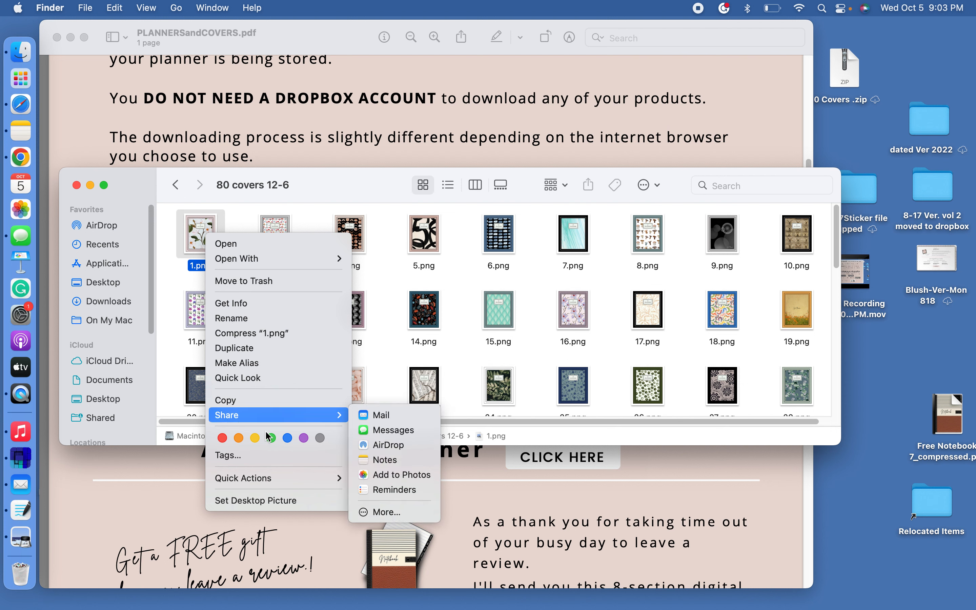
{"action": "mouse_move", "coordinate": [377, 415]}
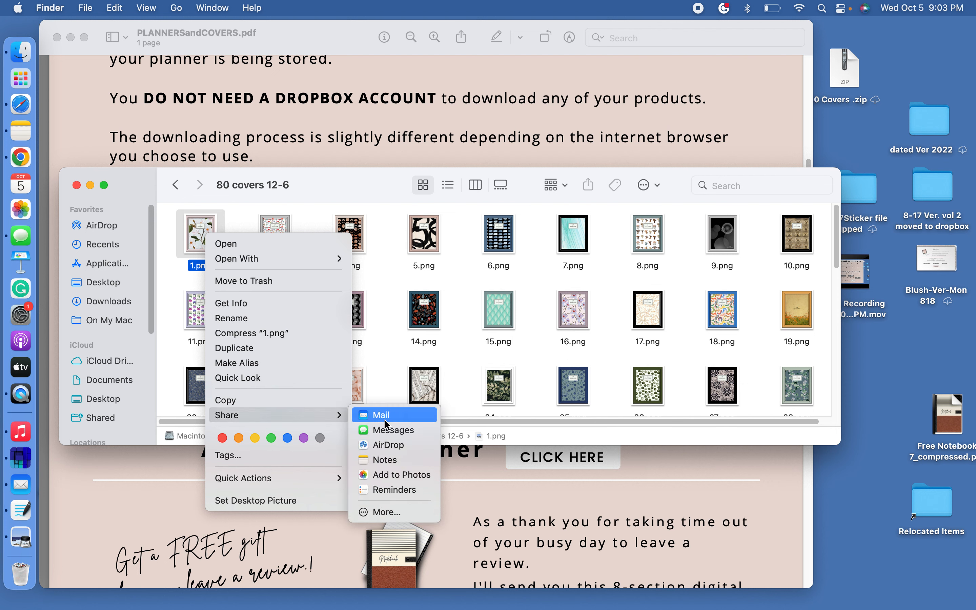
{"action": "mouse_move", "coordinate": [407, 474]}
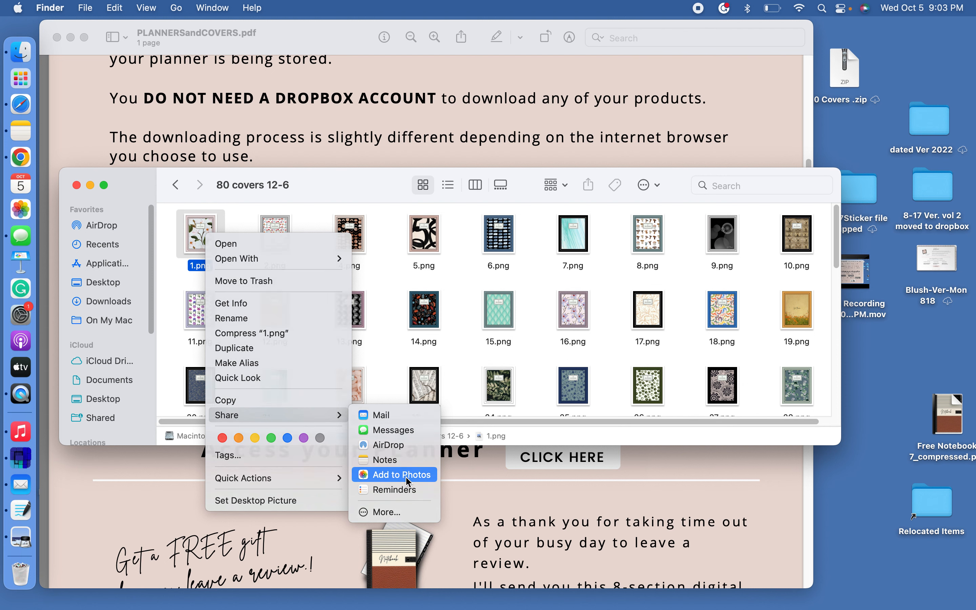
{"action": "left_click", "coordinate": [407, 482]}
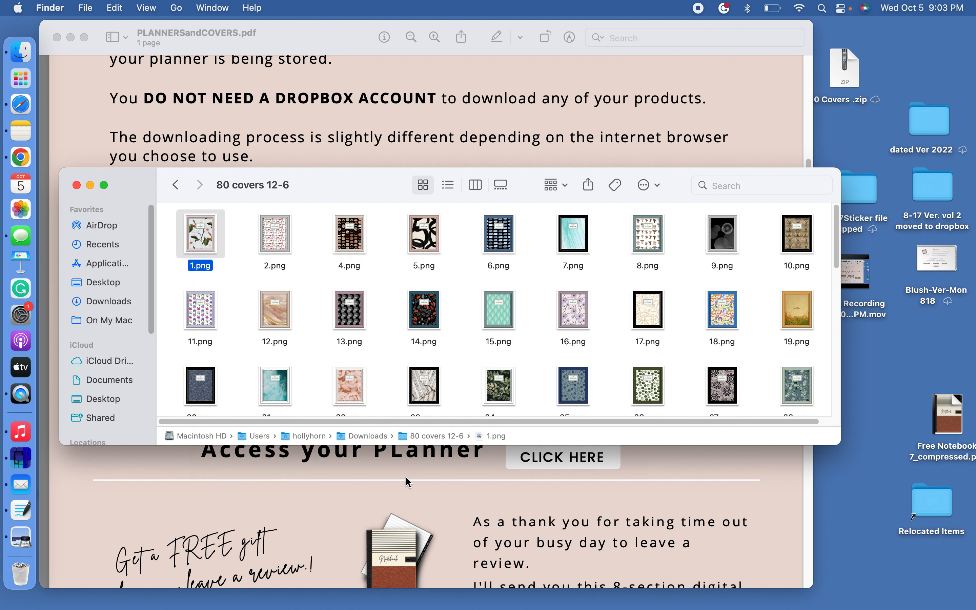
{"action": "left_click", "coordinate": [77, 185]}
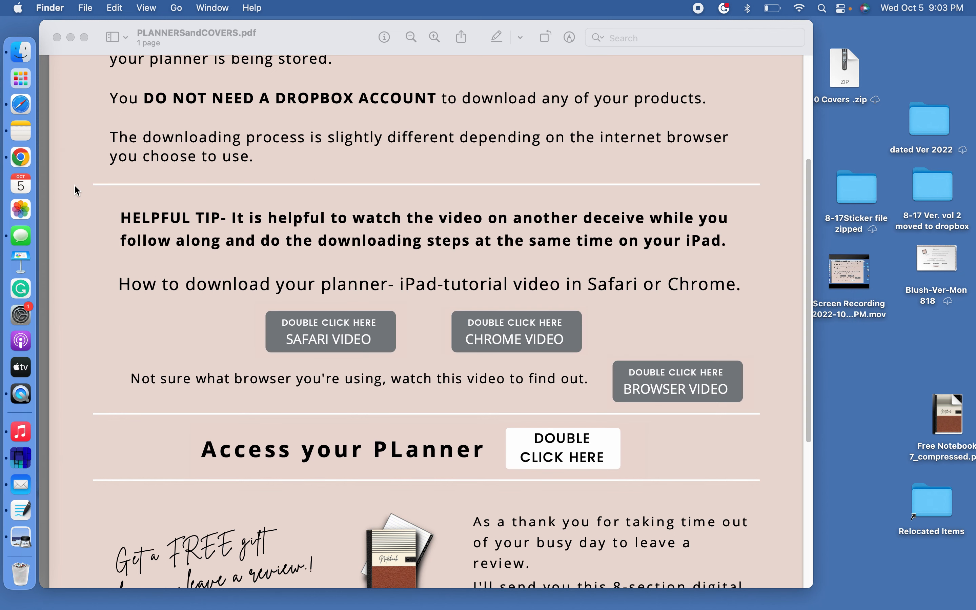
{"action": "mouse_move", "coordinate": [68, 524]}
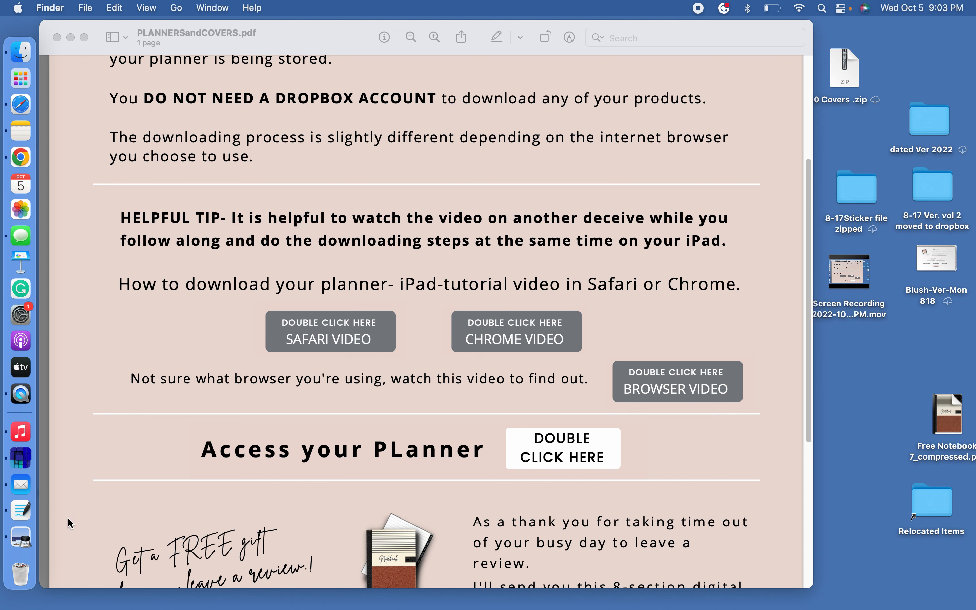
{"action": "mouse_move", "coordinate": [20, 509]}
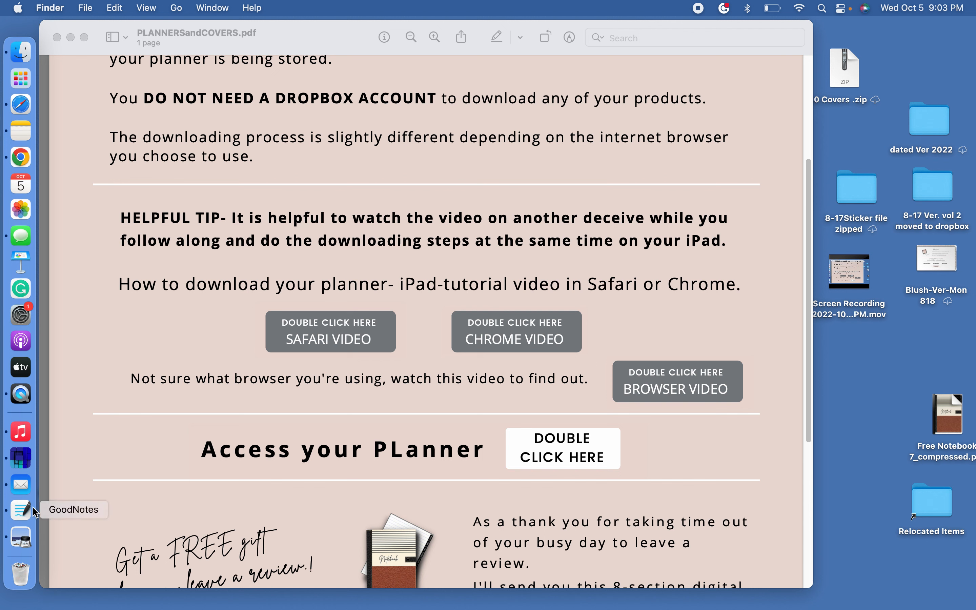
{"action": "mouse_move", "coordinate": [29, 513]}
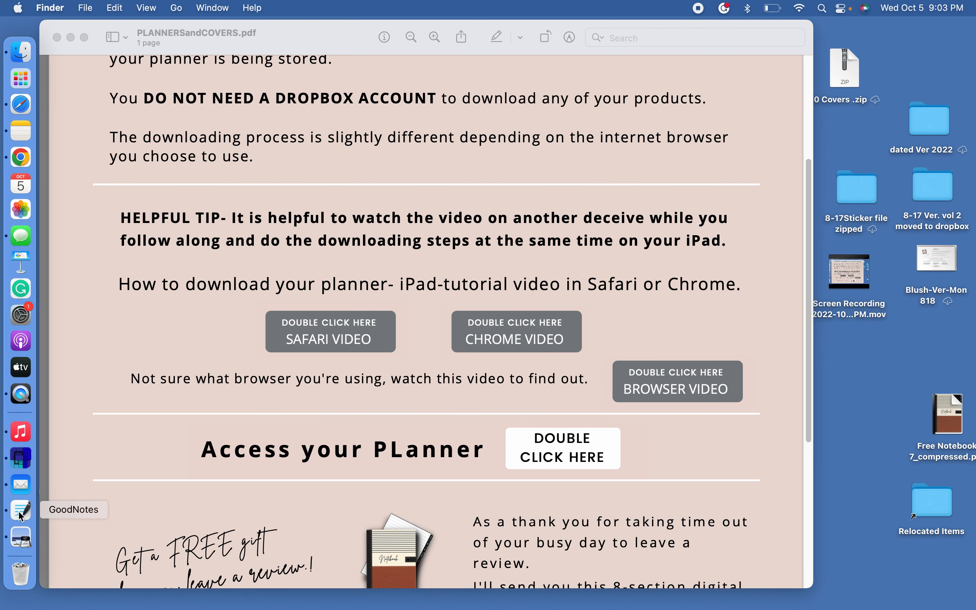
- Launch GoodNotes to show its Documents library of planners
{"action": "left_click", "coordinate": [20, 511]}
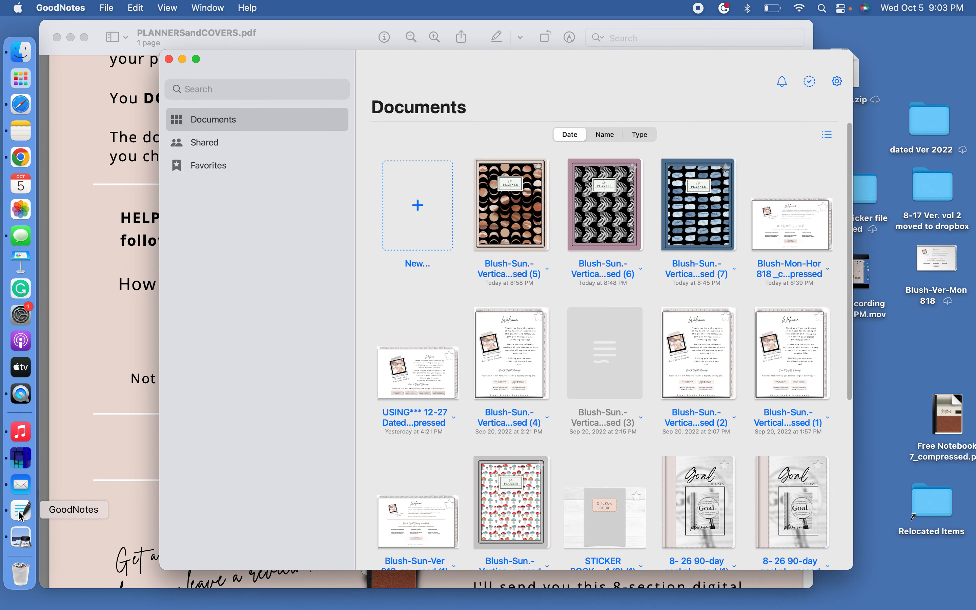
{"action": "mouse_move", "coordinate": [381, 299]}
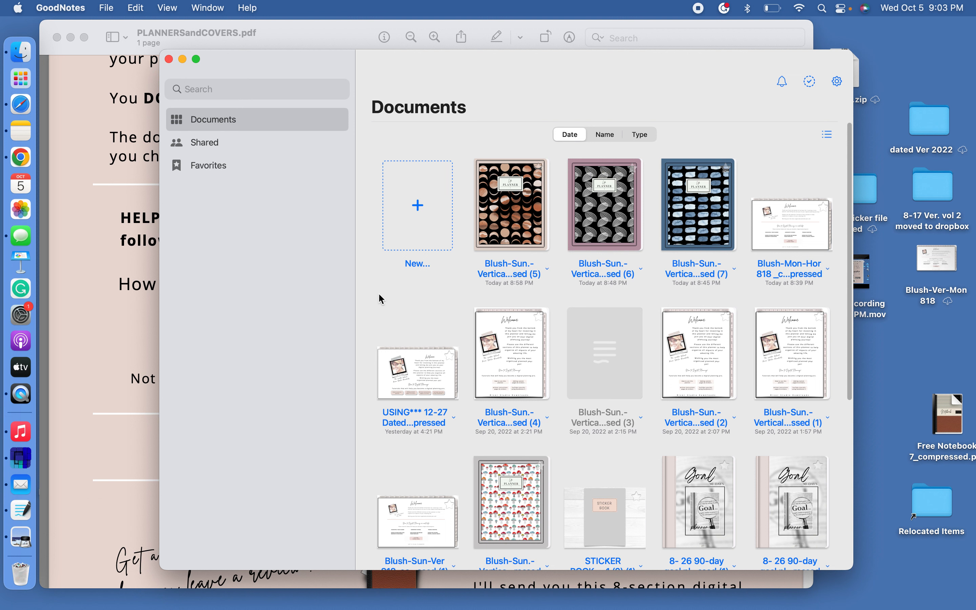
{"action": "mouse_move", "coordinate": [364, 297]}
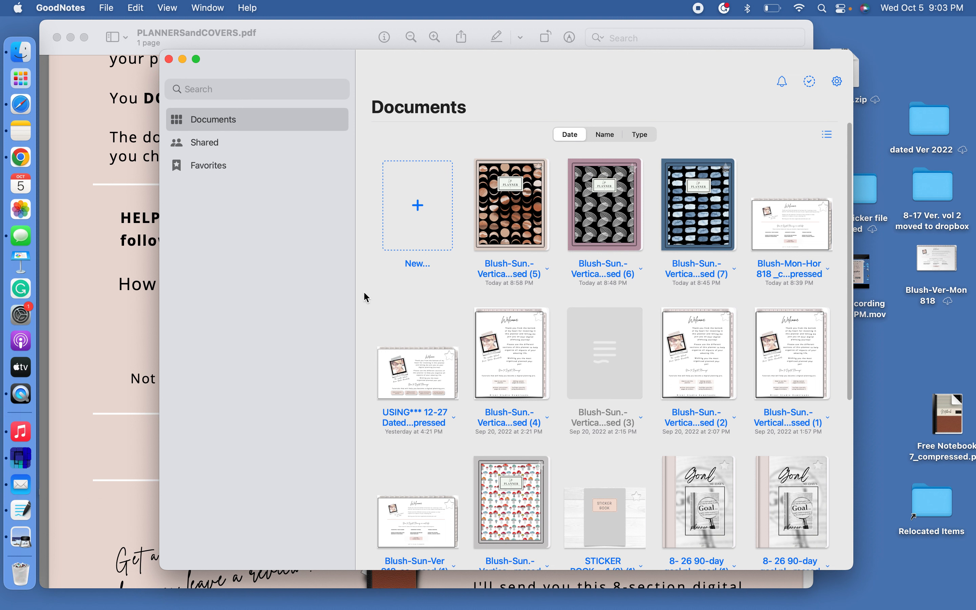
{"action": "mouse_move", "coordinate": [509, 374]}
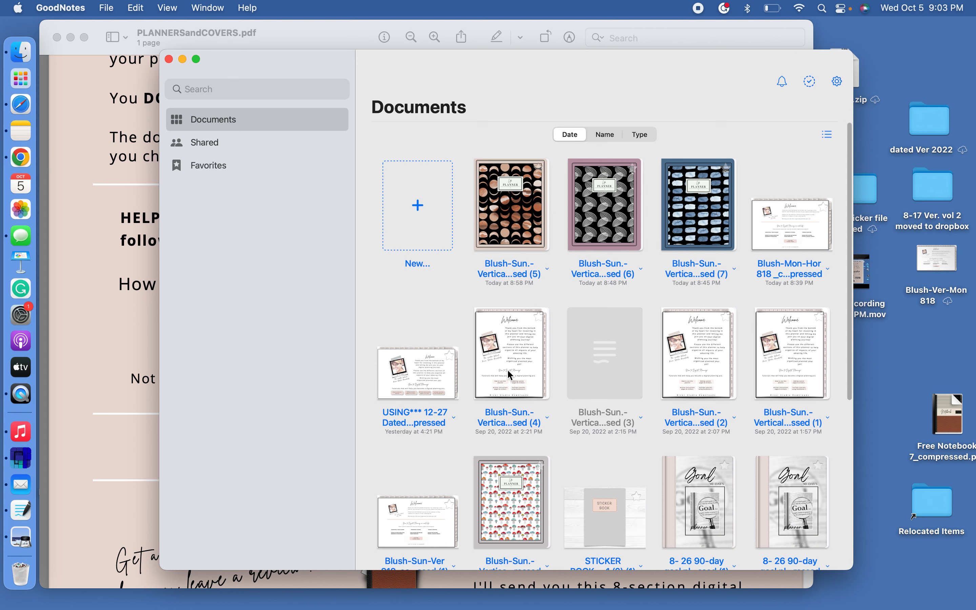
- Open the 'Blush-Sun.-Vertical compressed (4)' planner to its January monthly page
{"action": "double_click", "coordinate": [509, 354]}
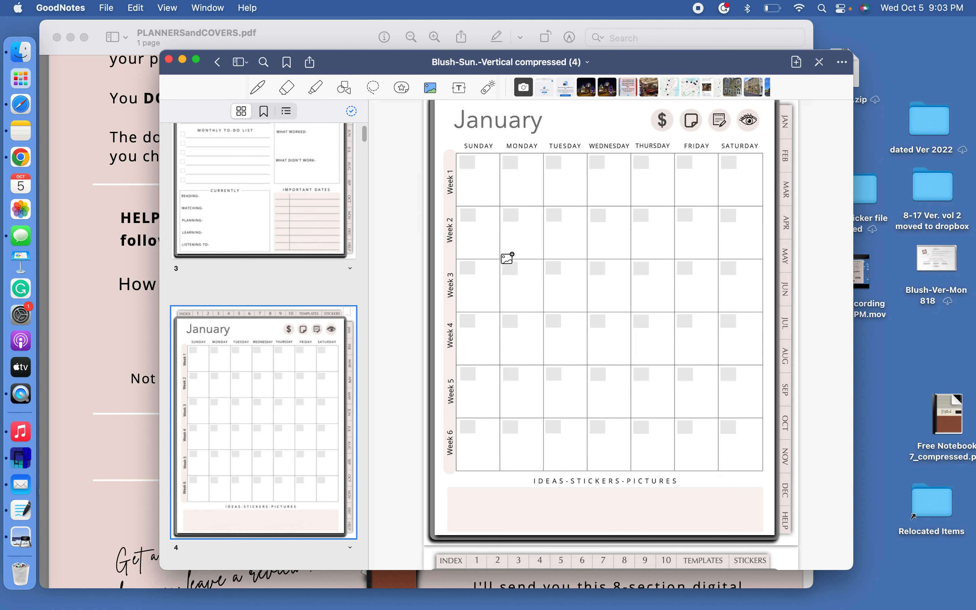
{"action": "mouse_move", "coordinate": [322, 263]}
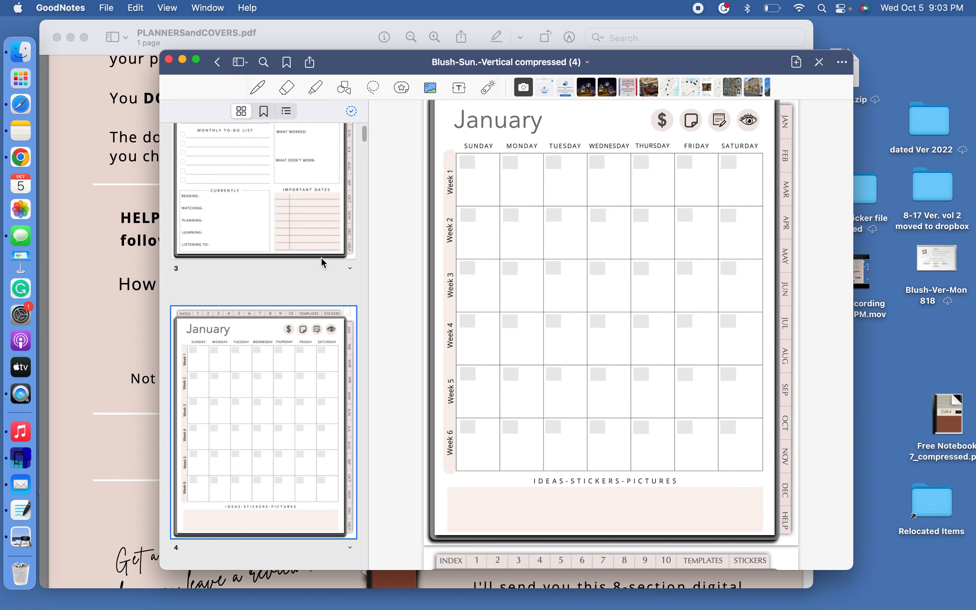
{"action": "mouse_move", "coordinate": [839, 48]}
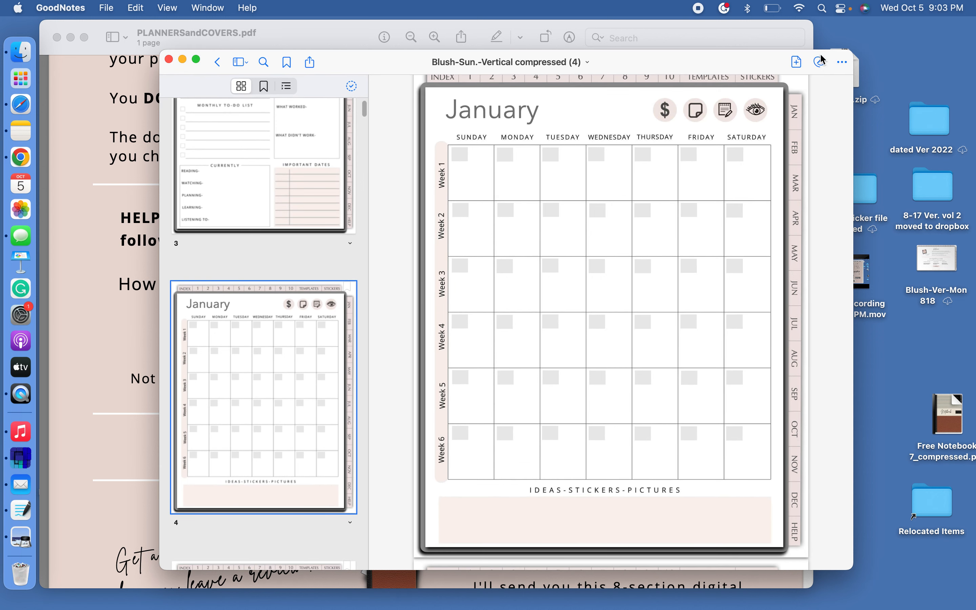
{"action": "mouse_move", "coordinate": [823, 65]}
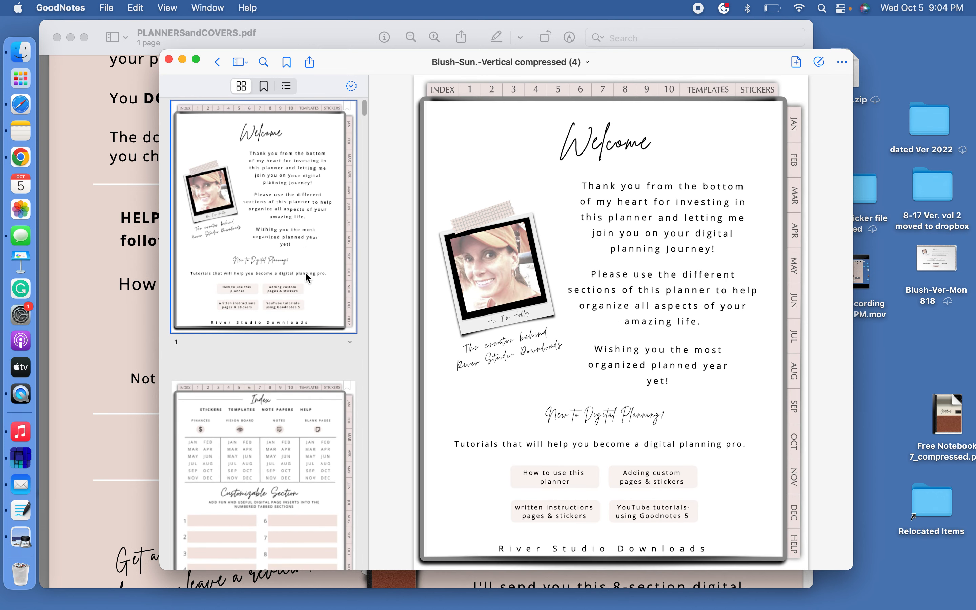
{"action": "mouse_move", "coordinate": [285, 245]}
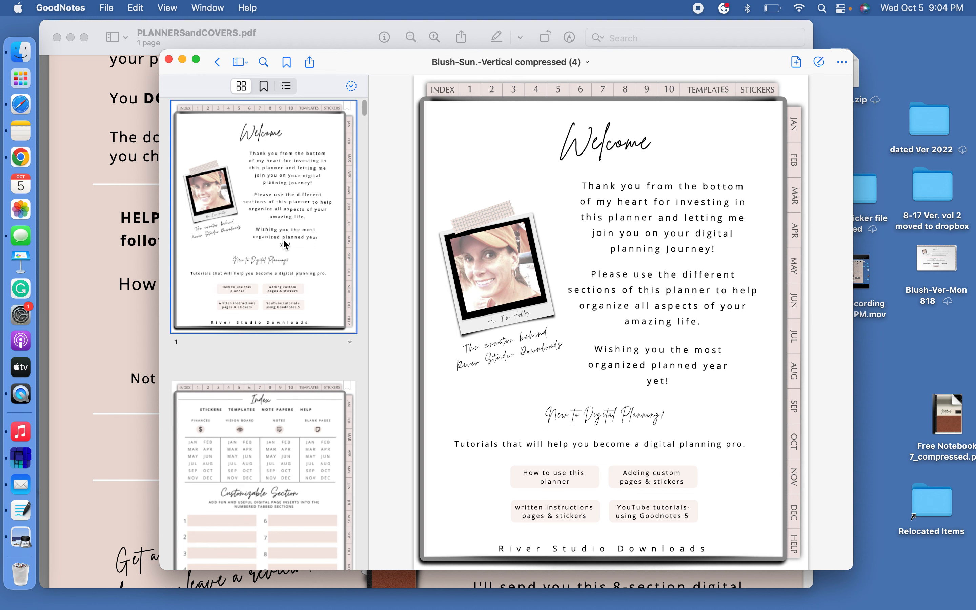
{"action": "mouse_move", "coordinate": [300, 200]}
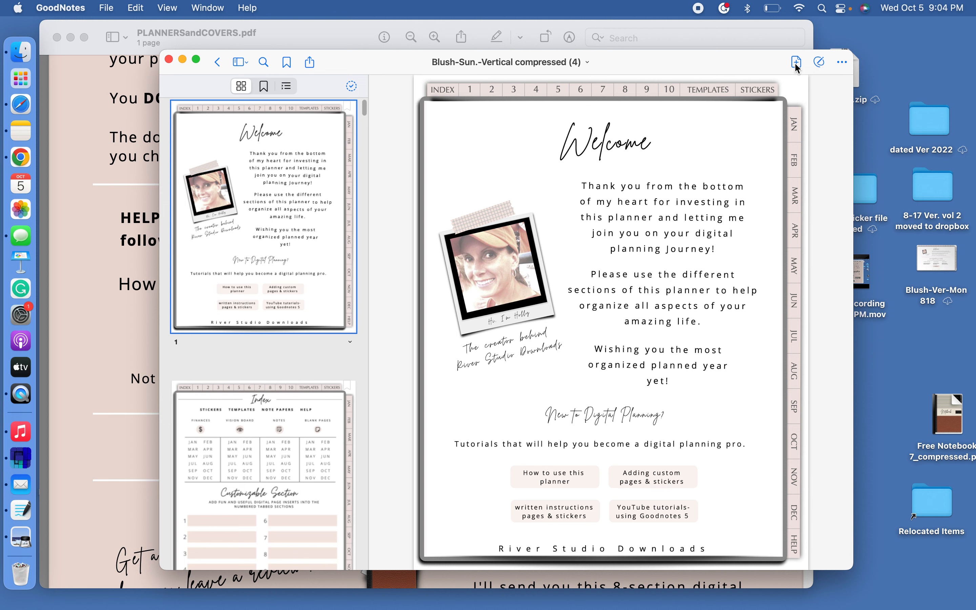
- Insert a copy of the Welcome page after page 1 using the Current Template, reaching 795 pages
{"action": "left_click", "coordinate": [795, 62]}
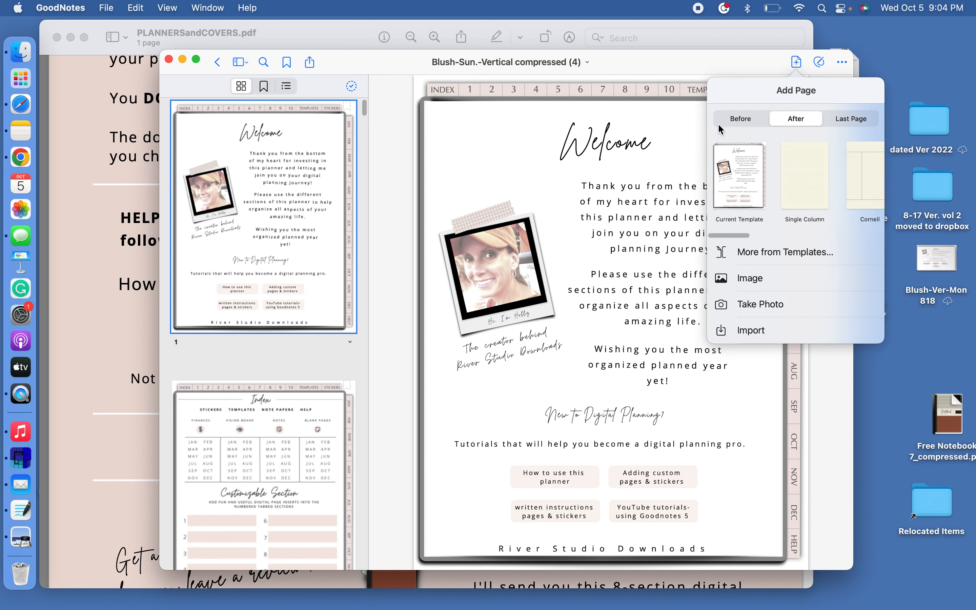
{"action": "mouse_move", "coordinate": [741, 187]}
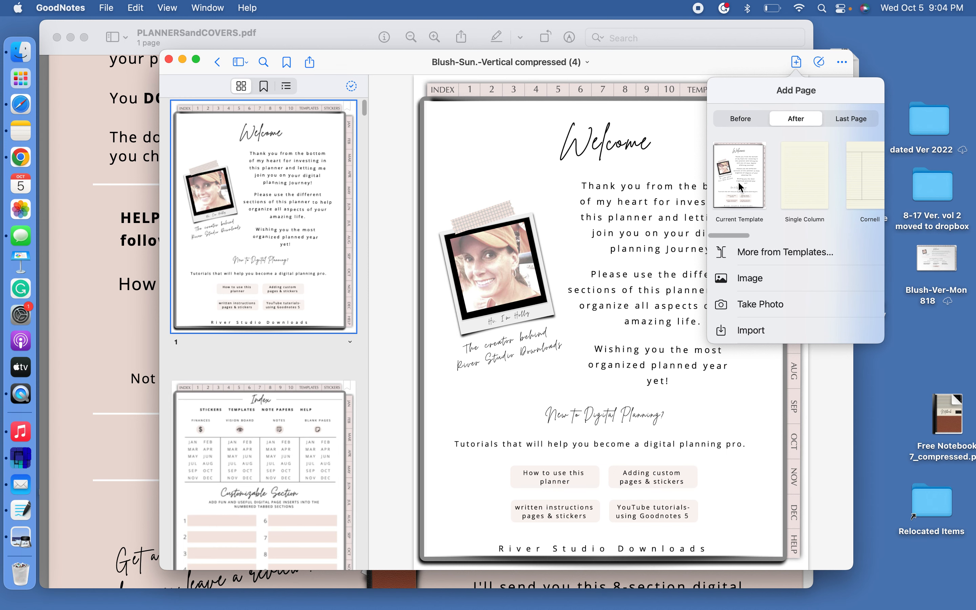
{"action": "left_click", "coordinate": [738, 180]}
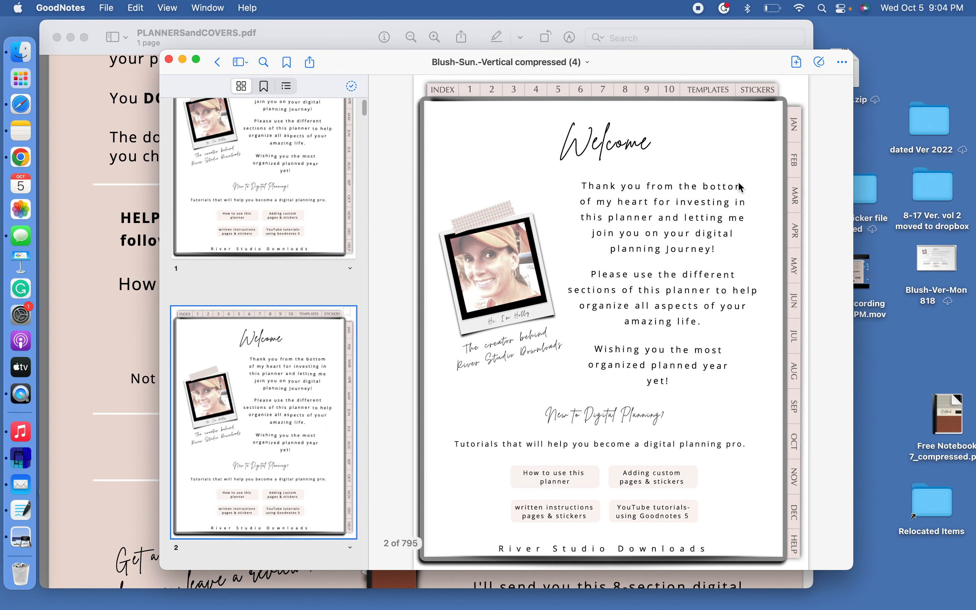
{"action": "scroll", "scroll_direction": "up", "scroll_amount": 3}
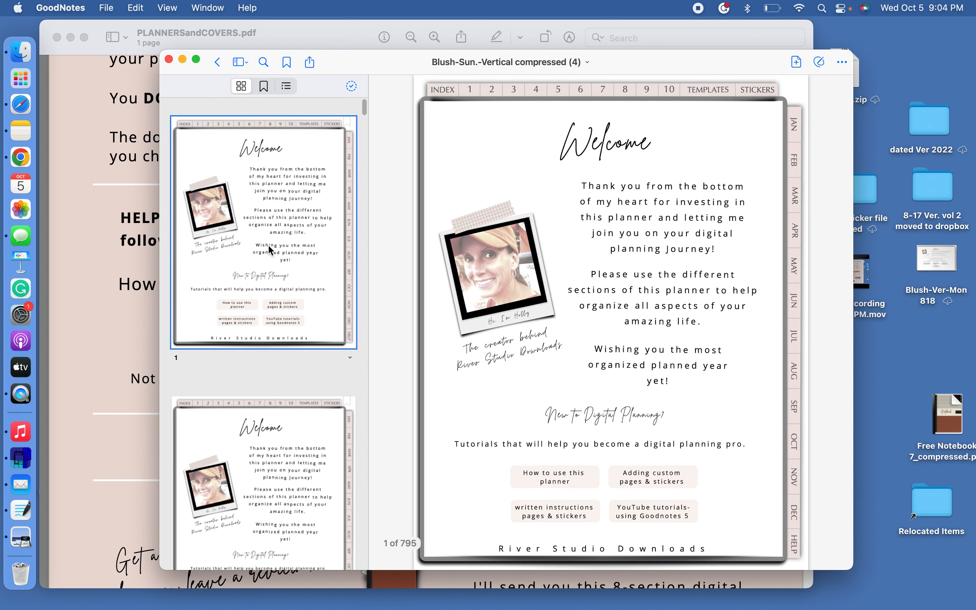
{"action": "mouse_move", "coordinate": [846, 62]}
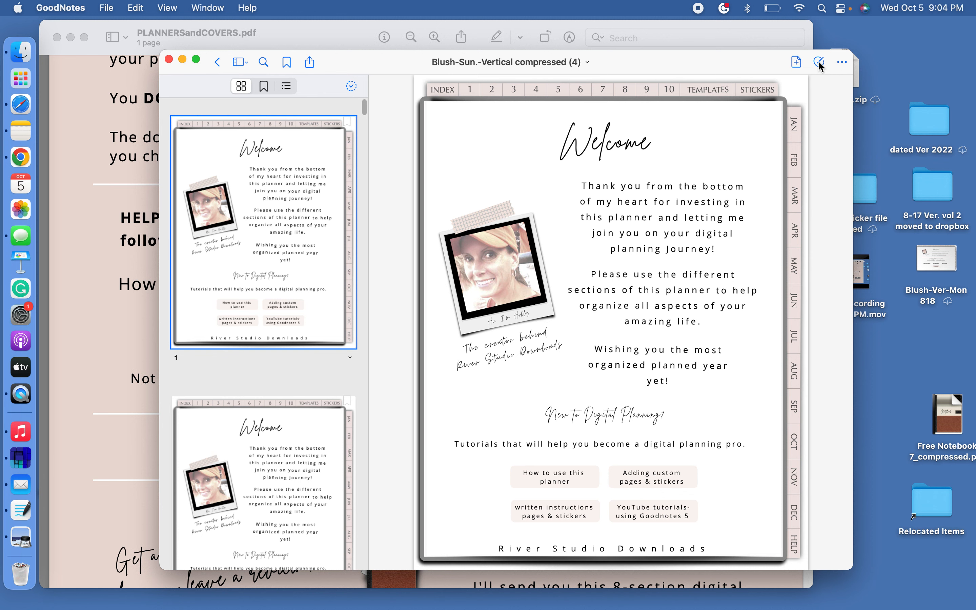
- Enter editing mode and bring up the Photos picker with the Image tool to browse cover images
{"action": "left_click", "coordinate": [819, 62]}
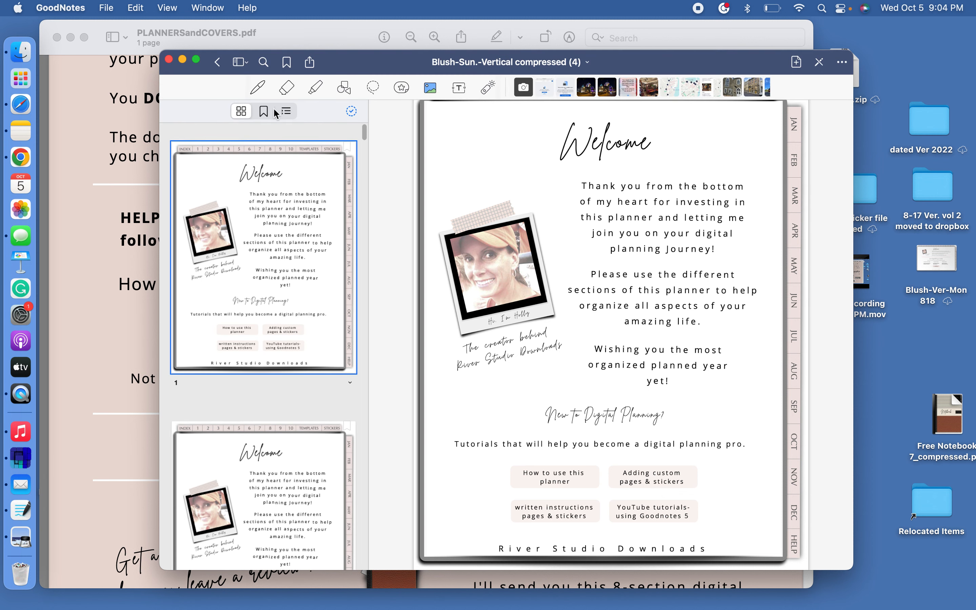
{"action": "mouse_move", "coordinate": [419, 126]}
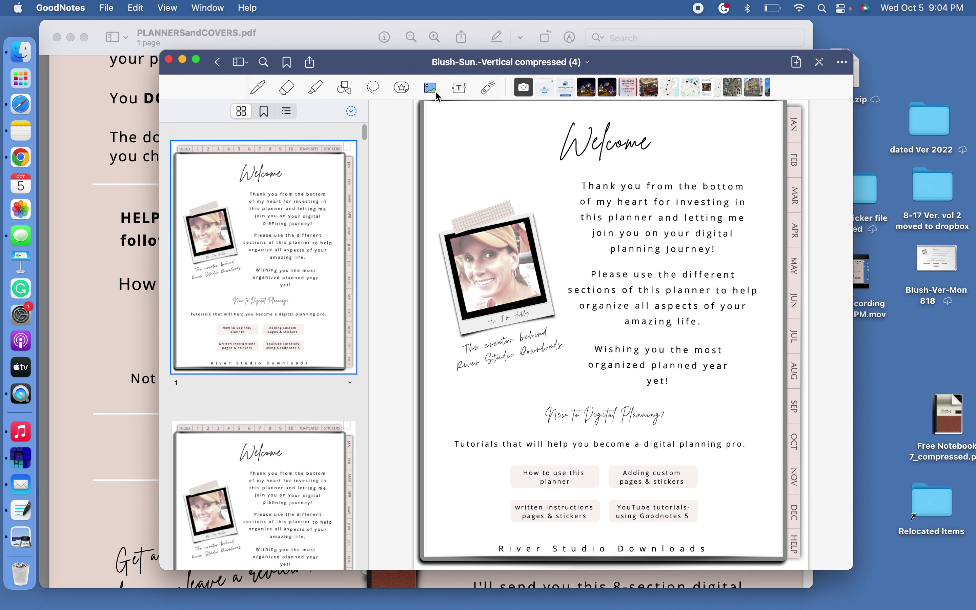
{"action": "left_click", "coordinate": [429, 87]}
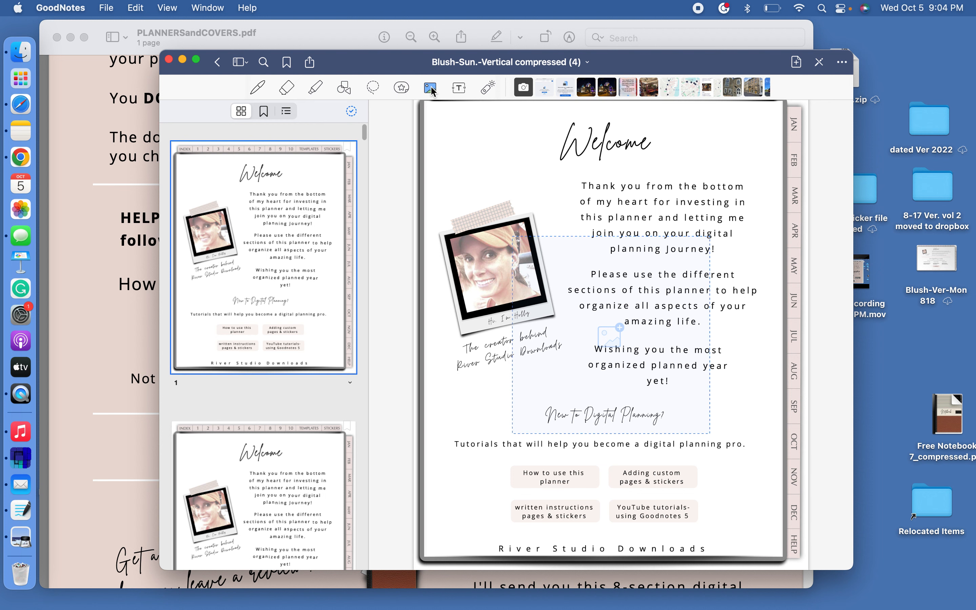
{"action": "left_click", "coordinate": [431, 88]}
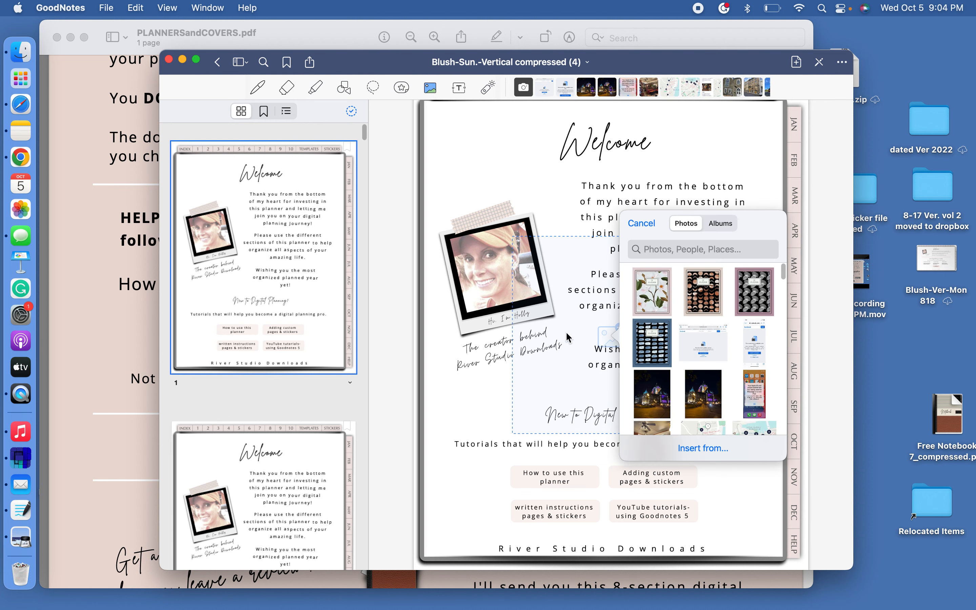
{"action": "mouse_move", "coordinate": [712, 312]}
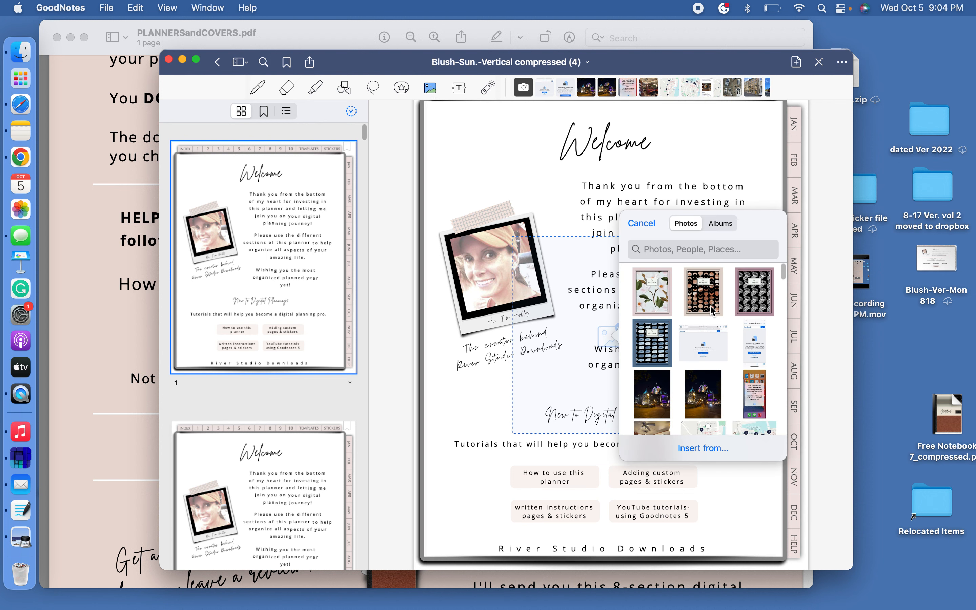
{"action": "scroll", "scroll_direction": "down", "scroll_amount": 3}
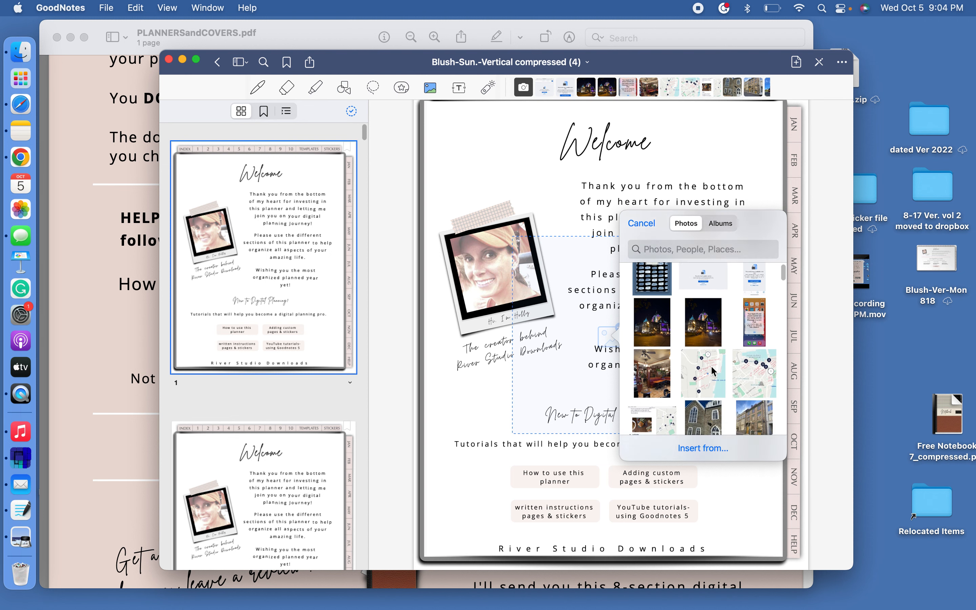
{"action": "scroll", "scroll_direction": "down", "scroll_amount": 3}
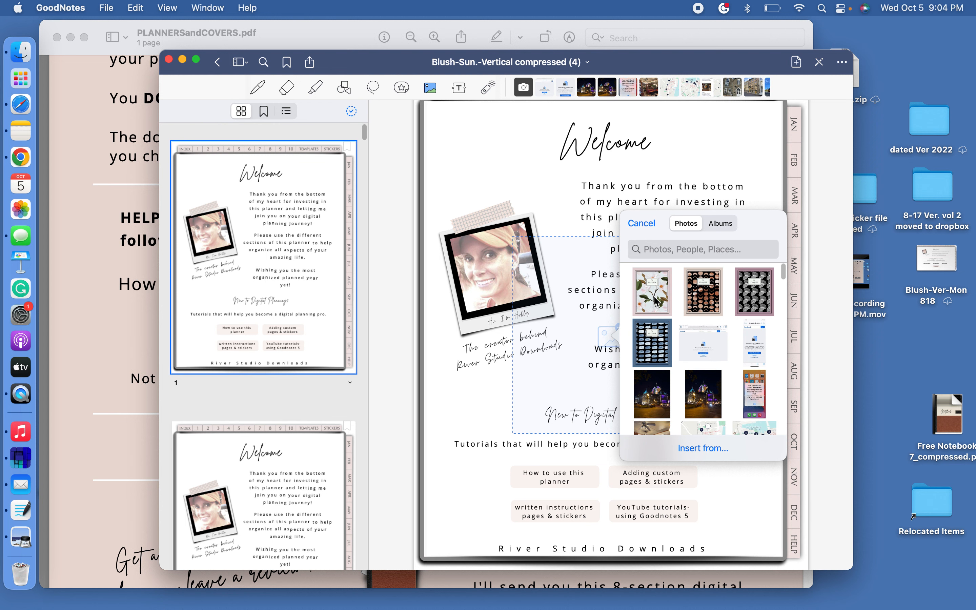
- Insert the floral 'Life PLANNER' cover photo and enlarge it to fill the first Welcome page
{"action": "left_click", "coordinate": [642, 223]}
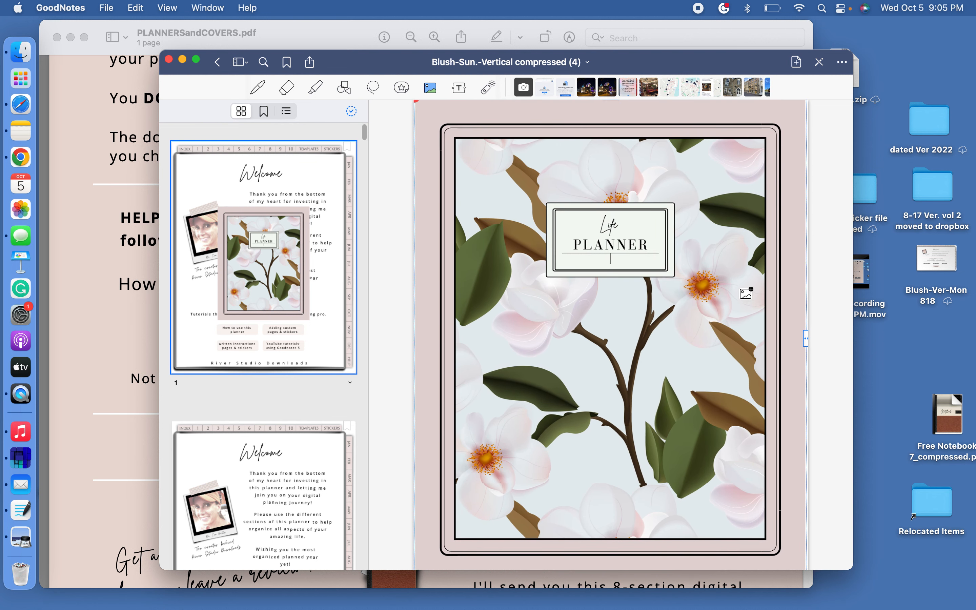
{"action": "mouse_move", "coordinate": [721, 342]}
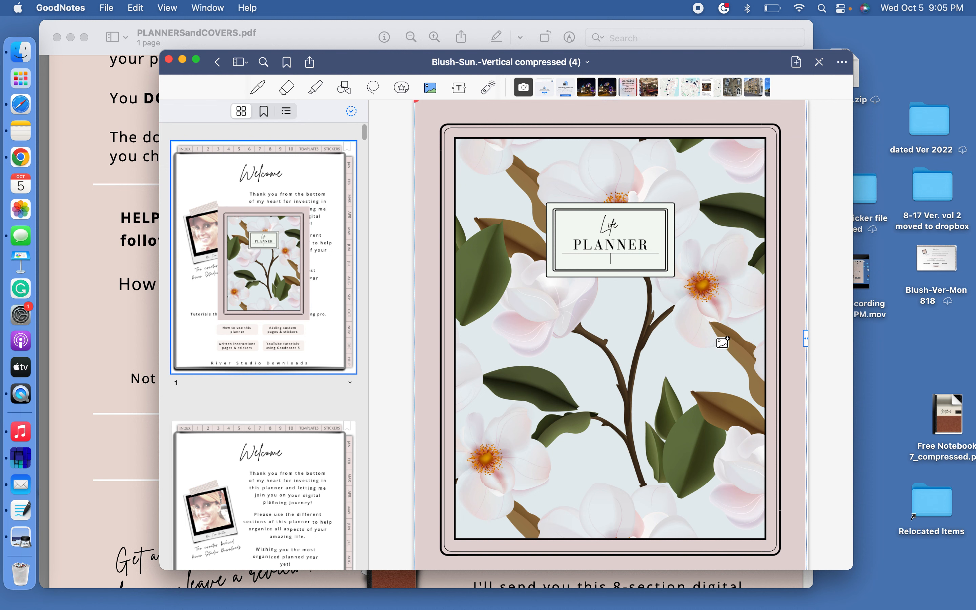
{"action": "mouse_move", "coordinate": [782, 349]}
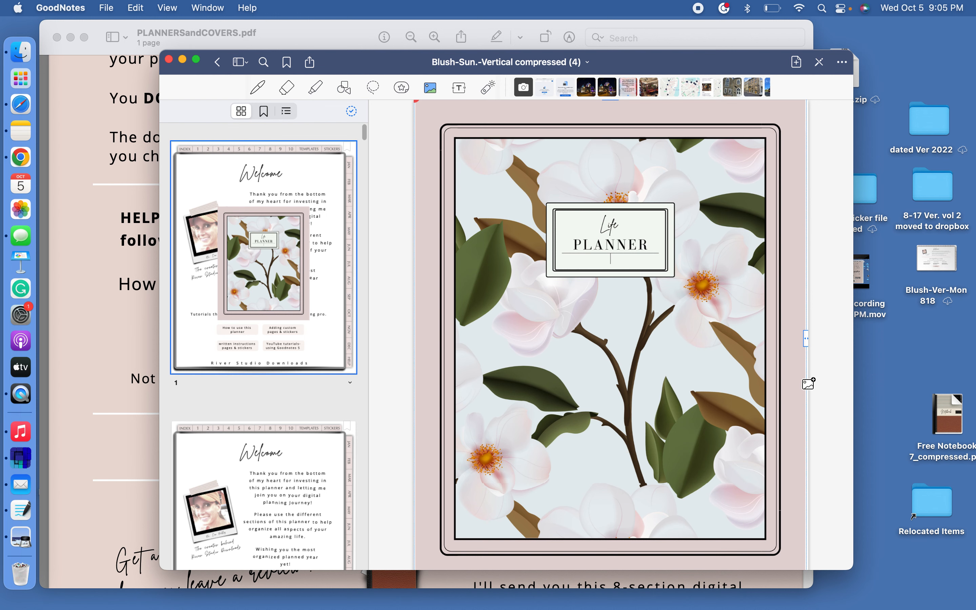
{"action": "scroll", "scroll_direction": "down", "scroll_amount": 3}
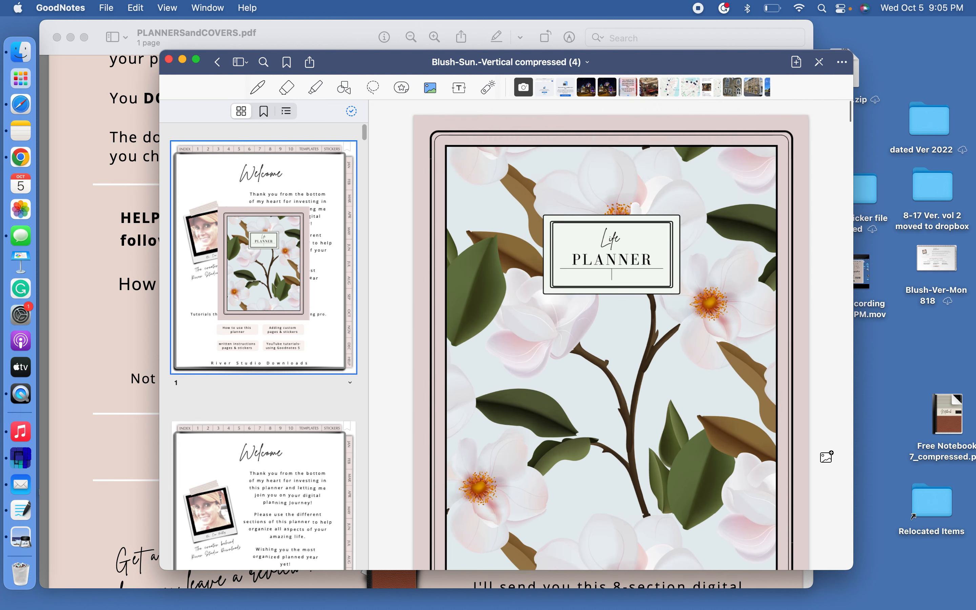
{"action": "scroll", "scroll_direction": "down", "scroll_amount": 3}
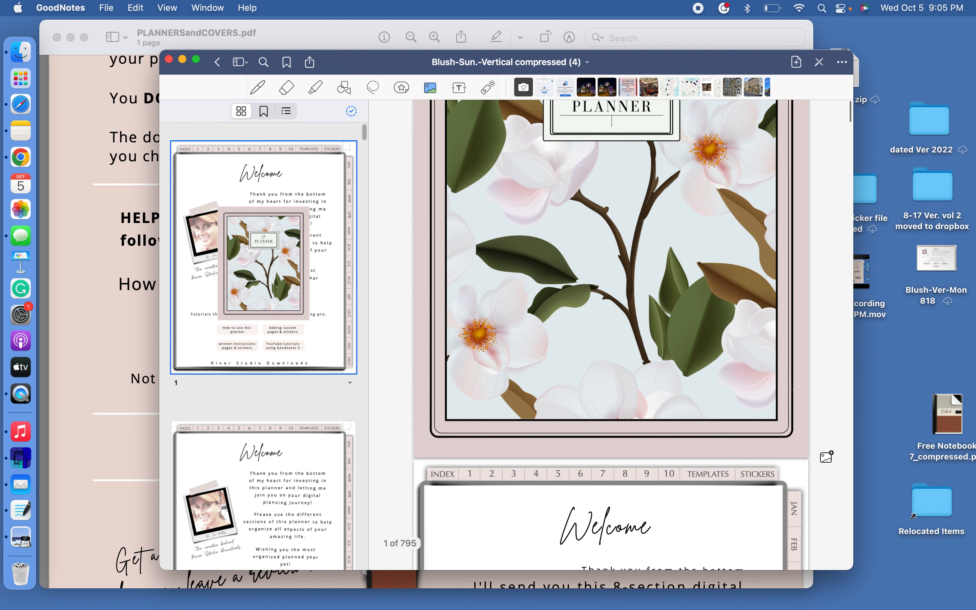
{"action": "scroll", "scroll_direction": "down", "scroll_amount": 3}
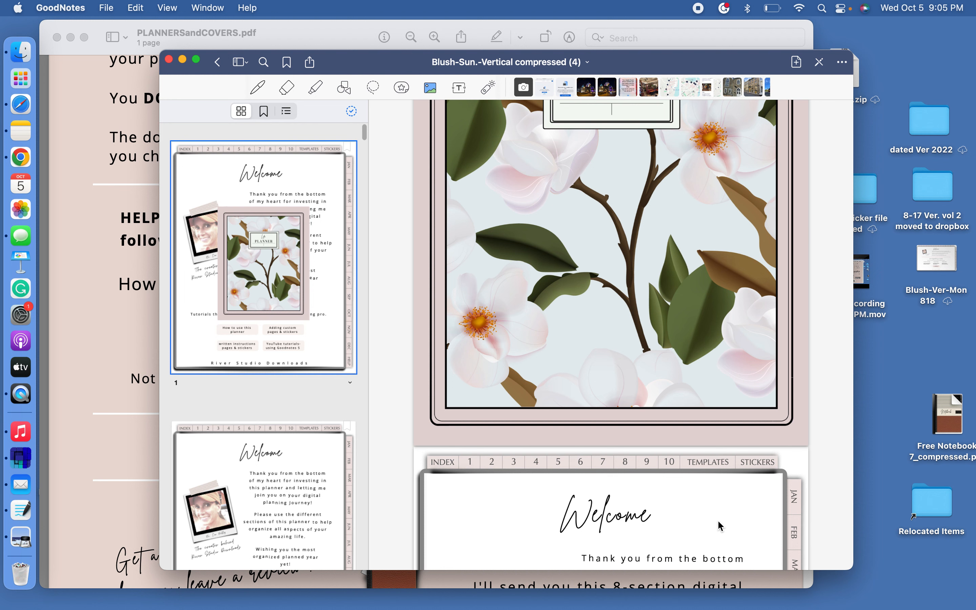
{"action": "mouse_move", "coordinate": [717, 529]}
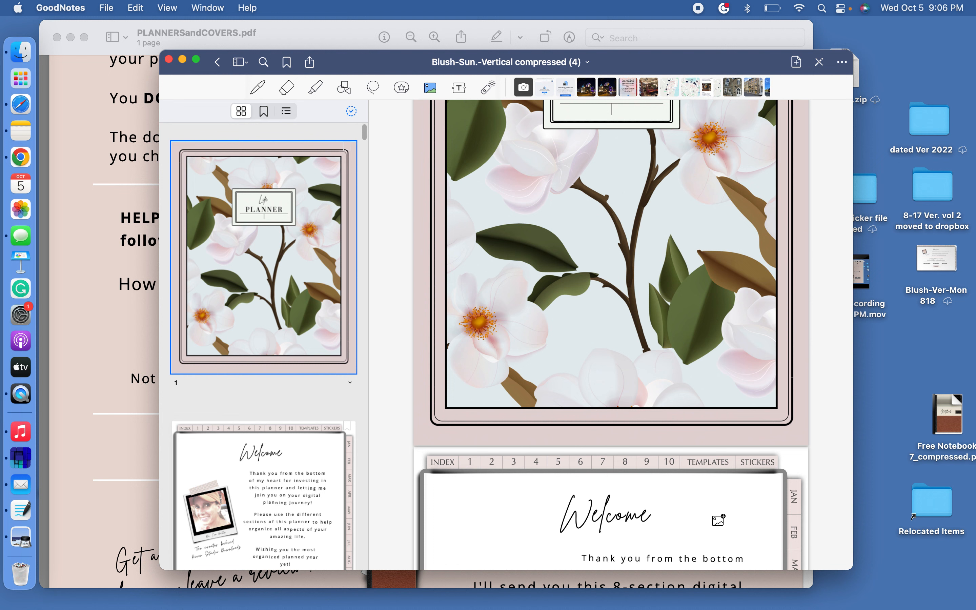
{"action": "mouse_move", "coordinate": [236, 405]}
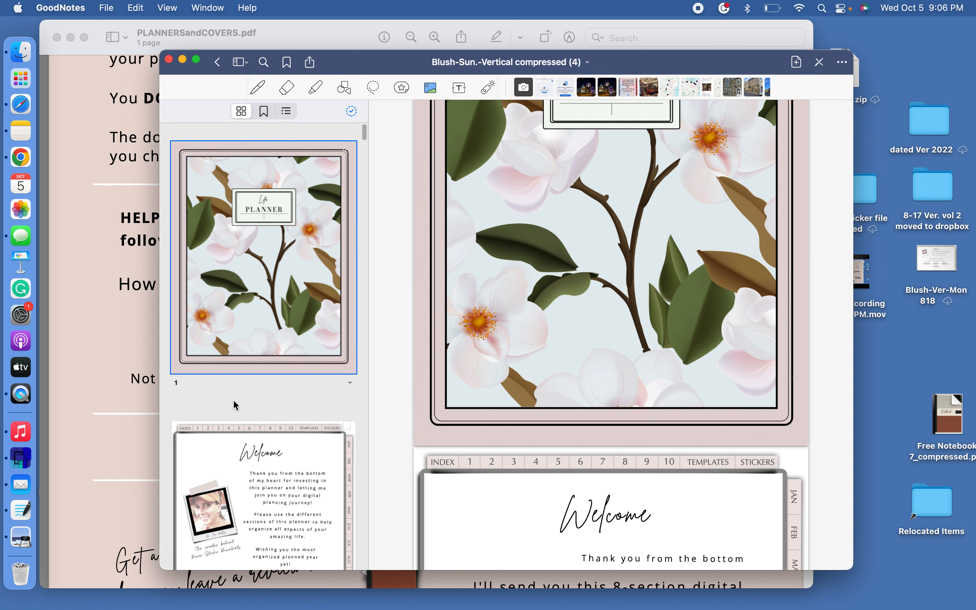
{"action": "mouse_move", "coordinate": [244, 308]}
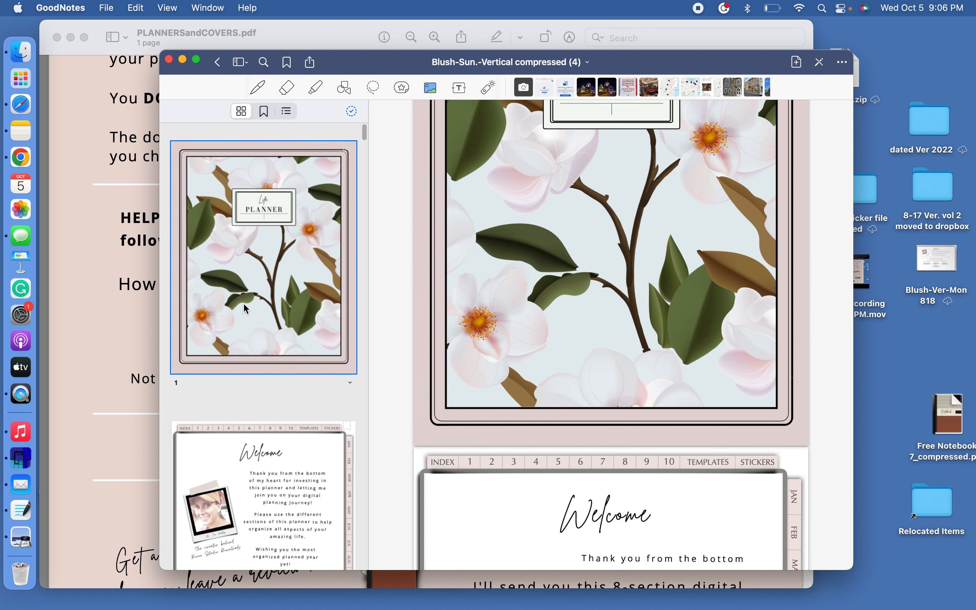
{"action": "mouse_move", "coordinate": [217, 50]}
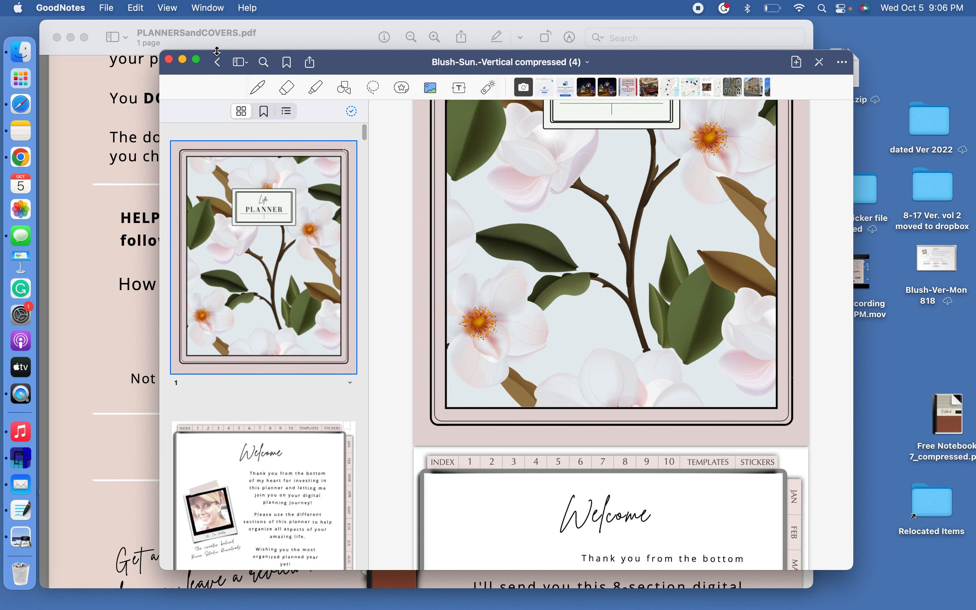
{"action": "mouse_move", "coordinate": [210, 67]}
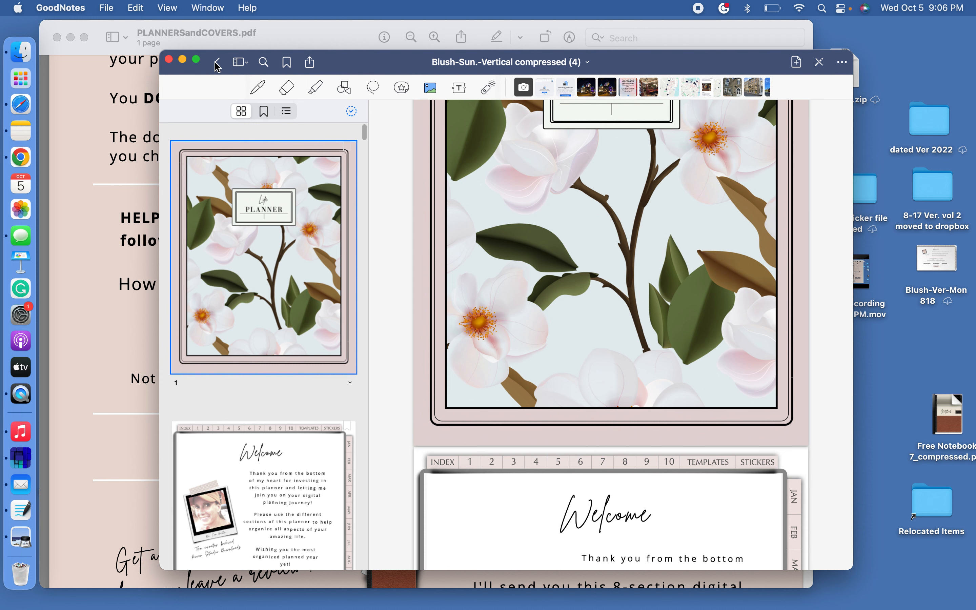
- Return to the Documents library, where the planner appears first with its floral cover thumbnail
{"action": "left_click", "coordinate": [217, 63]}
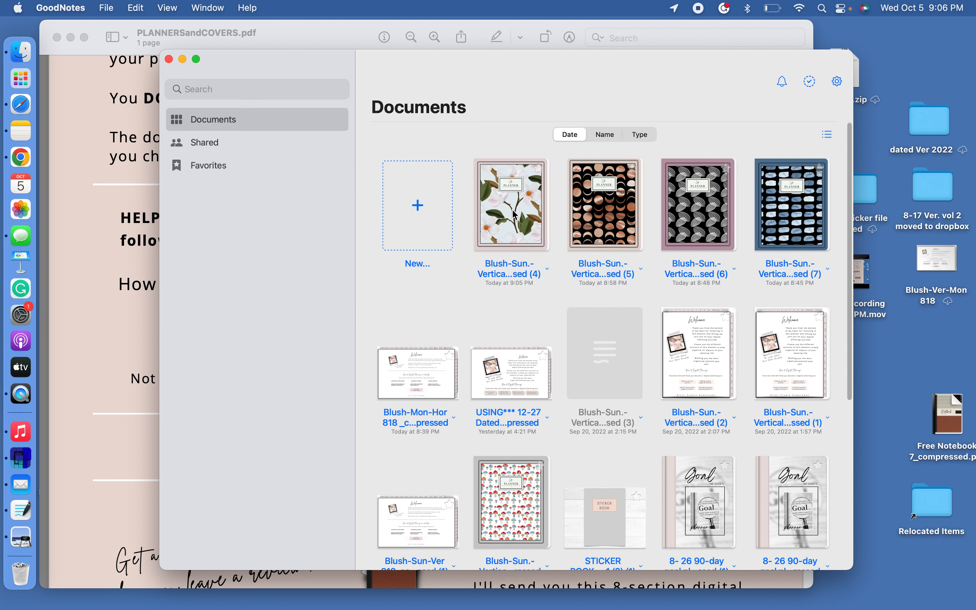
{"action": "mouse_move", "coordinate": [477, 166]}
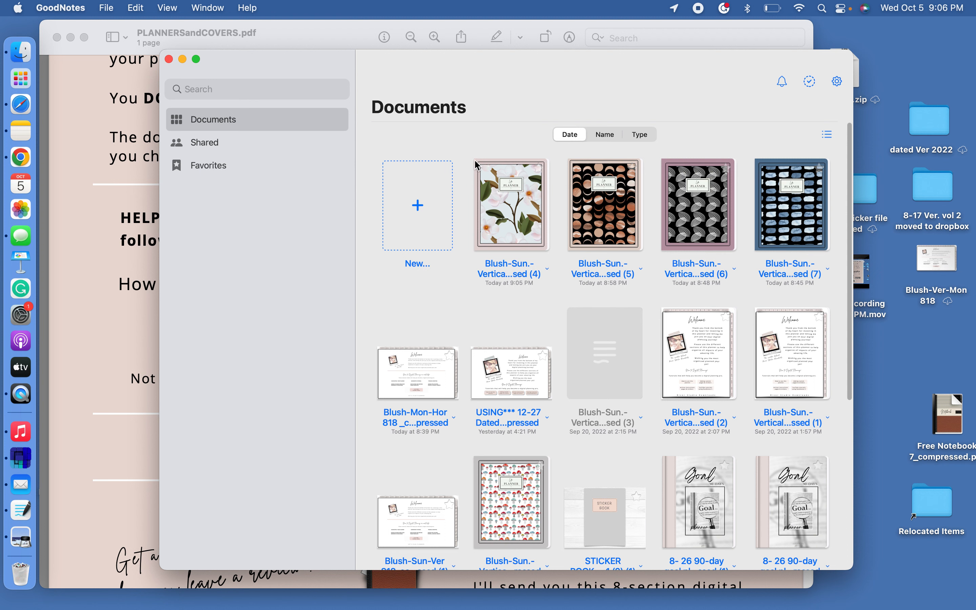
{"action": "mouse_move", "coordinate": [665, 316]}
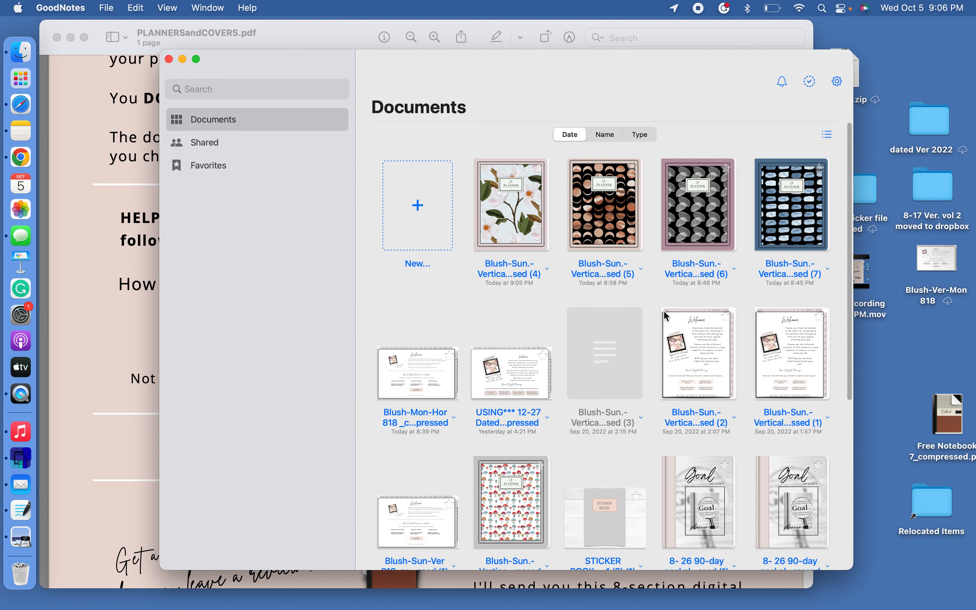
{"action": "mouse_move", "coordinate": [743, 253]}
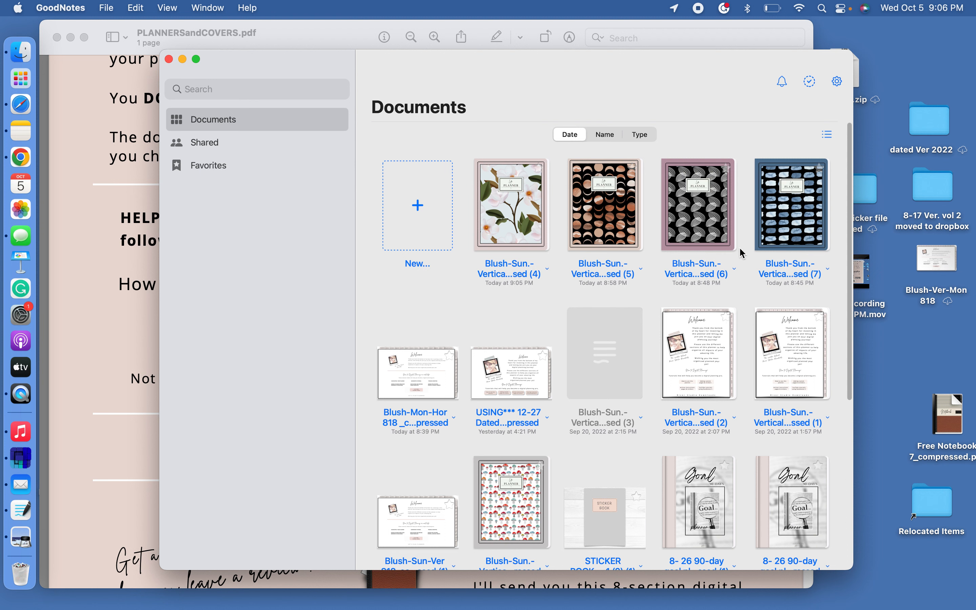
{"action": "mouse_move", "coordinate": [640, 252]}
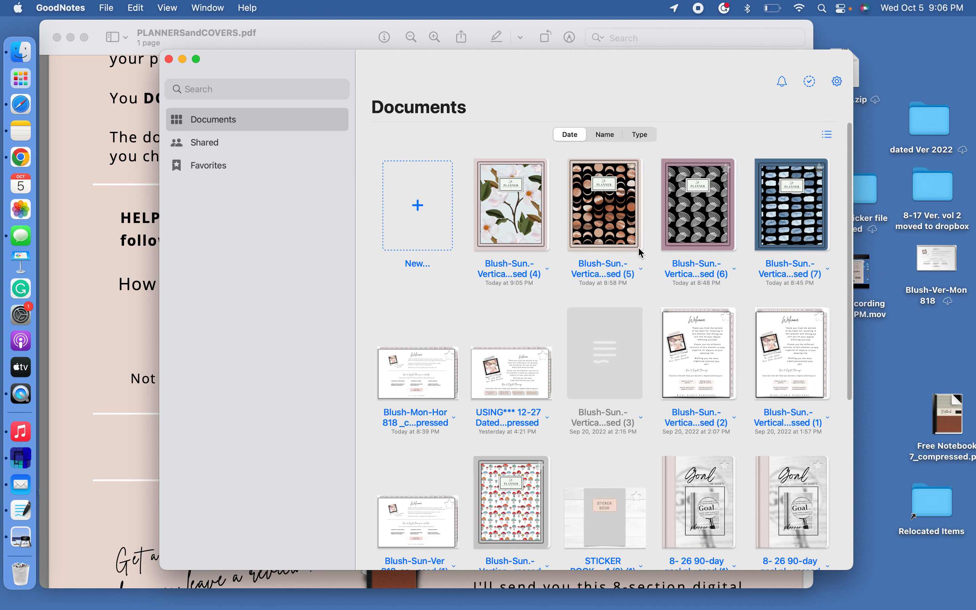
{"action": "mouse_move", "coordinate": [550, 169]}
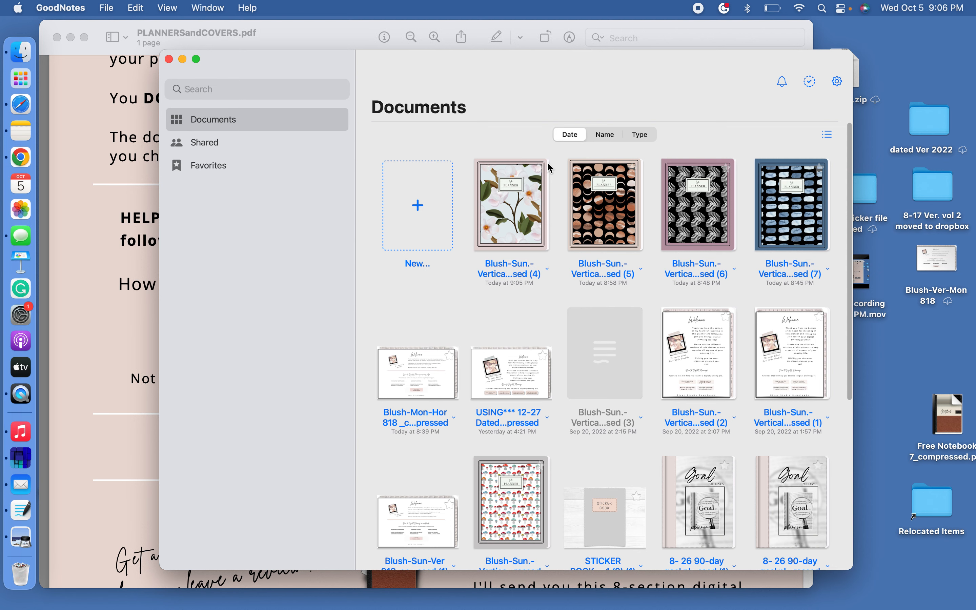
{"action": "mouse_move", "coordinate": [559, 288]}
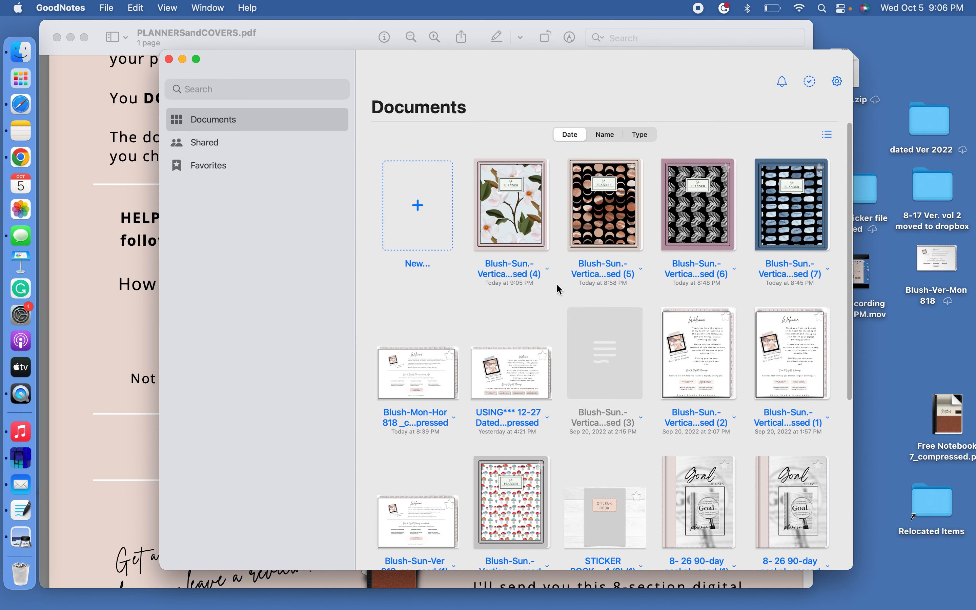
- Reopen the Blush-Sun.-Vertical compressed (4) planner from the Documents grid
{"action": "double_click", "coordinate": [509, 204]}
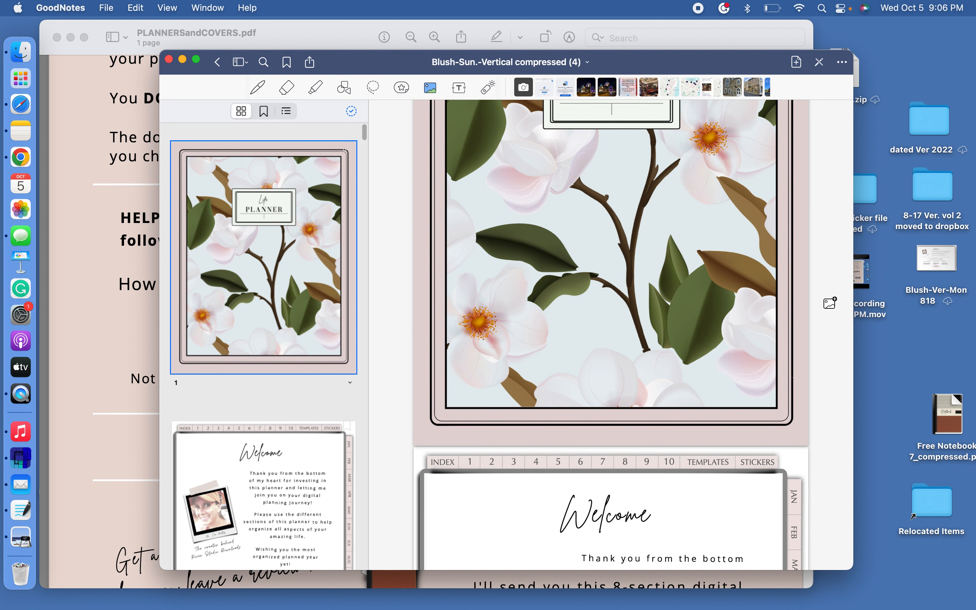
{"action": "mouse_move", "coordinate": [72, 90]}
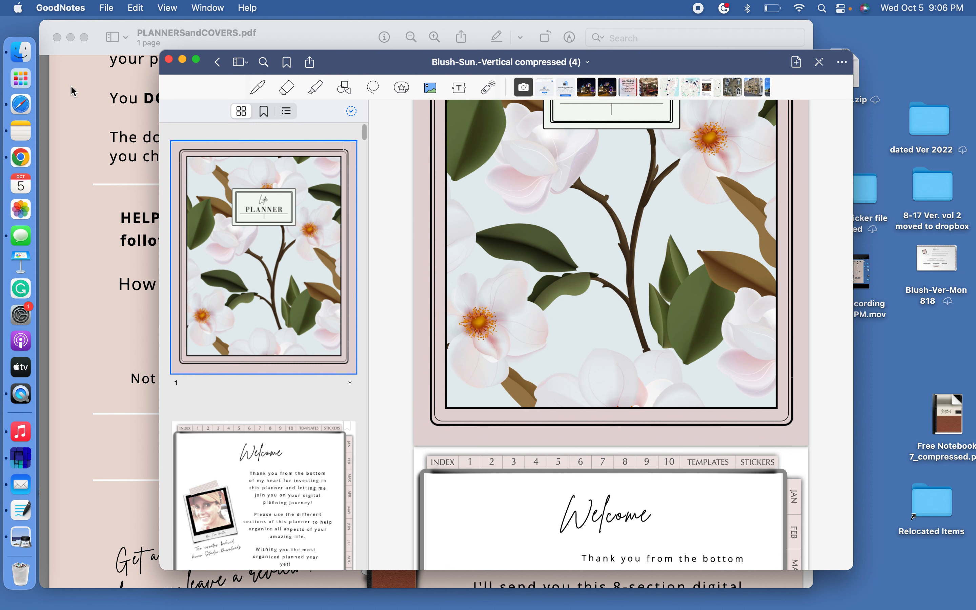